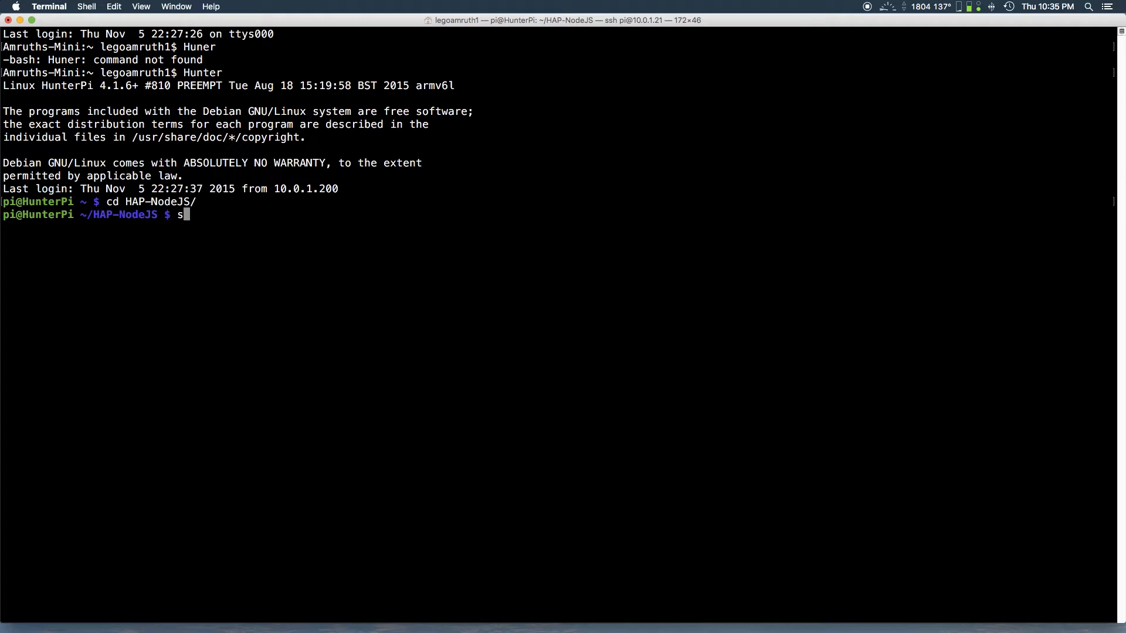
# - Run 'sudo forever stopall' in HAP-NodeJS; output reports no forever processes running
pyautogui.write('udo')
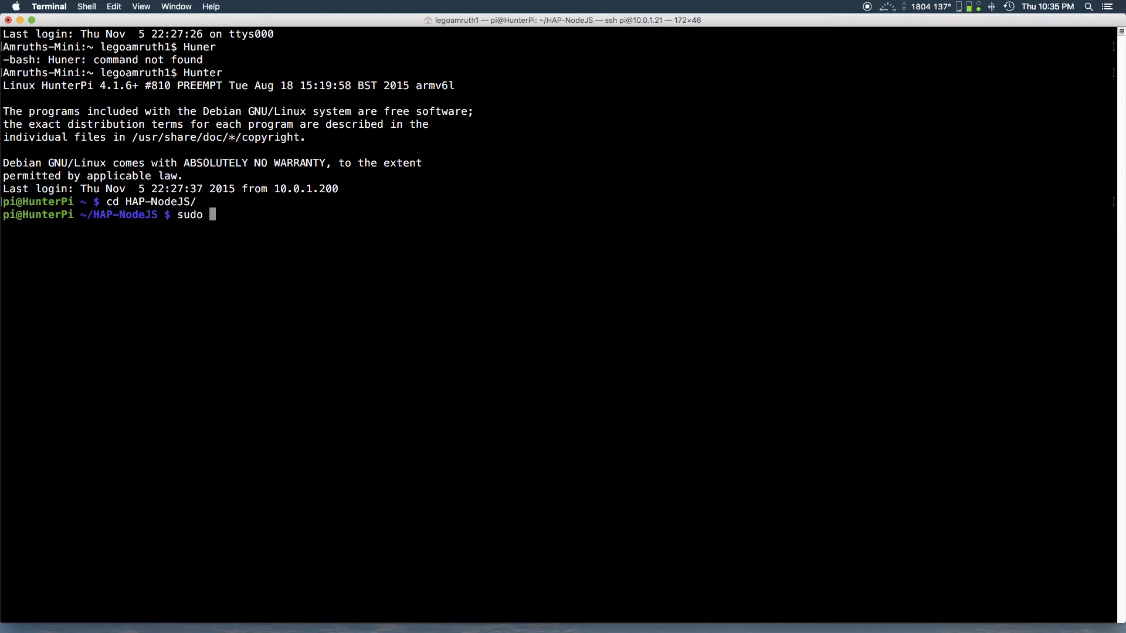
pyautogui.write('forever s')
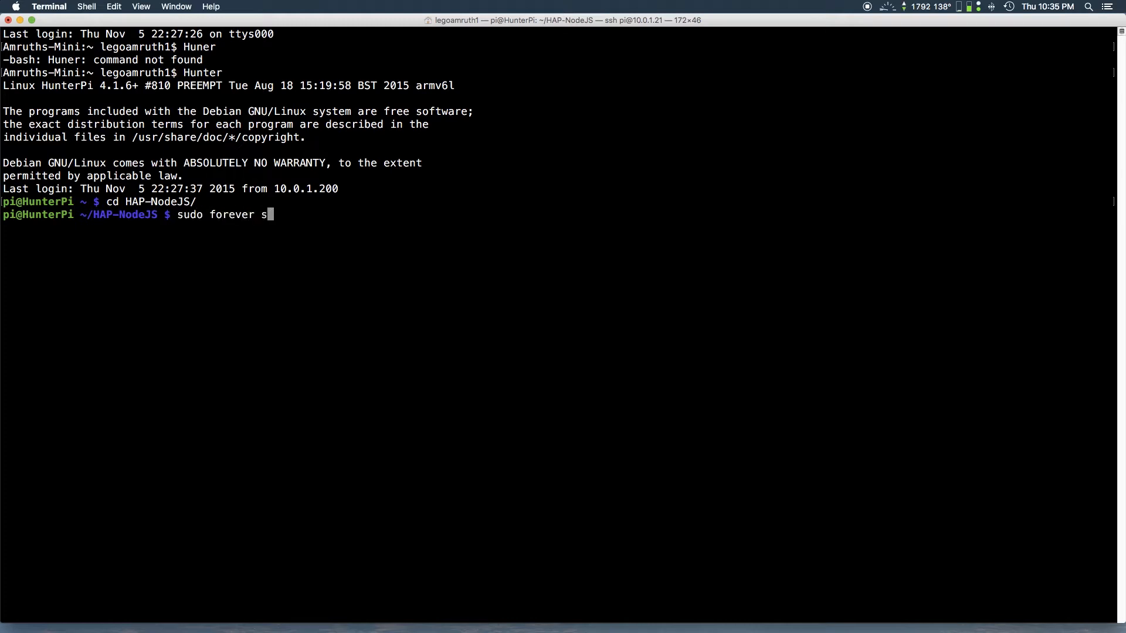
pyautogui.write('topall')
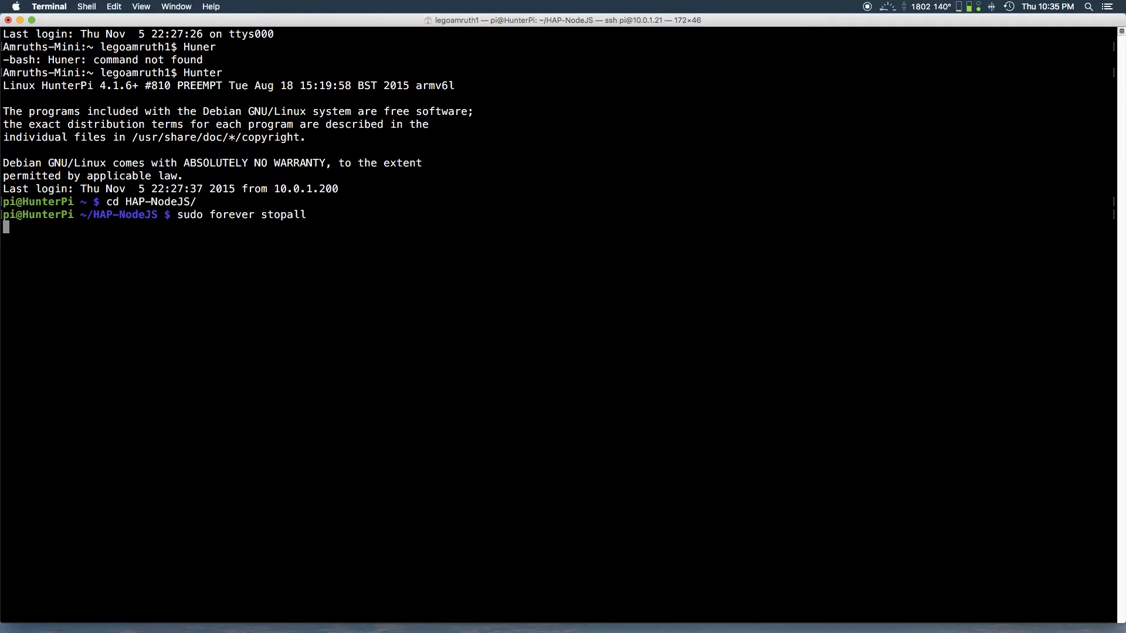
pyautogui.press('Return')
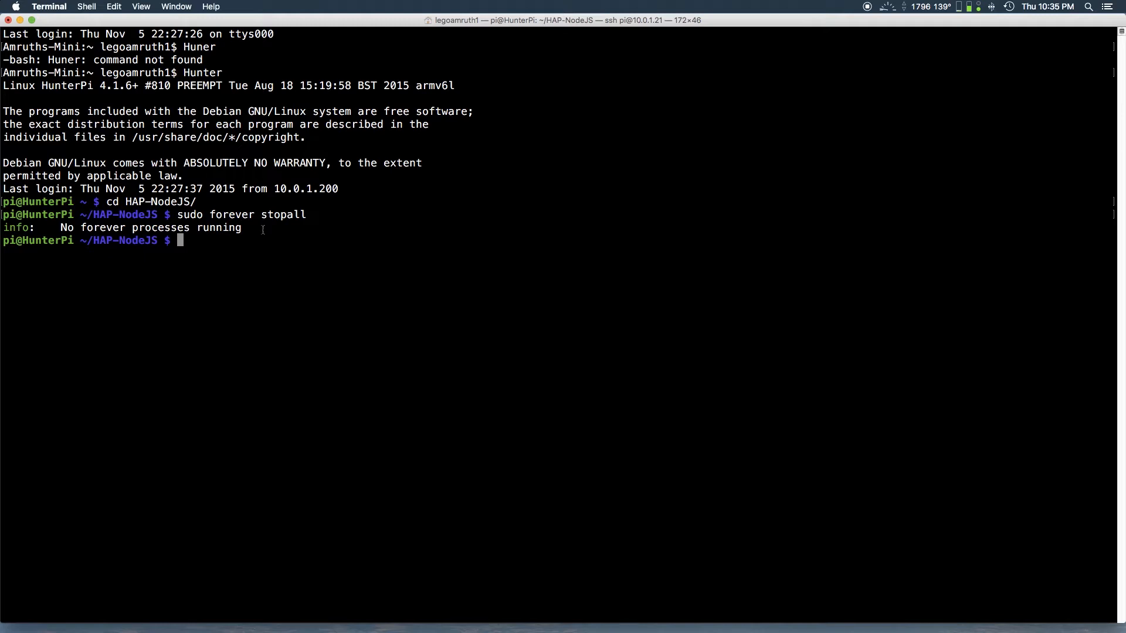
# - Move into accessories and prepare a sudo wget for Nest_Info_SAMPLE.js from the HAP-Accessories raw GitHub URL
pyautogui.write('cd')
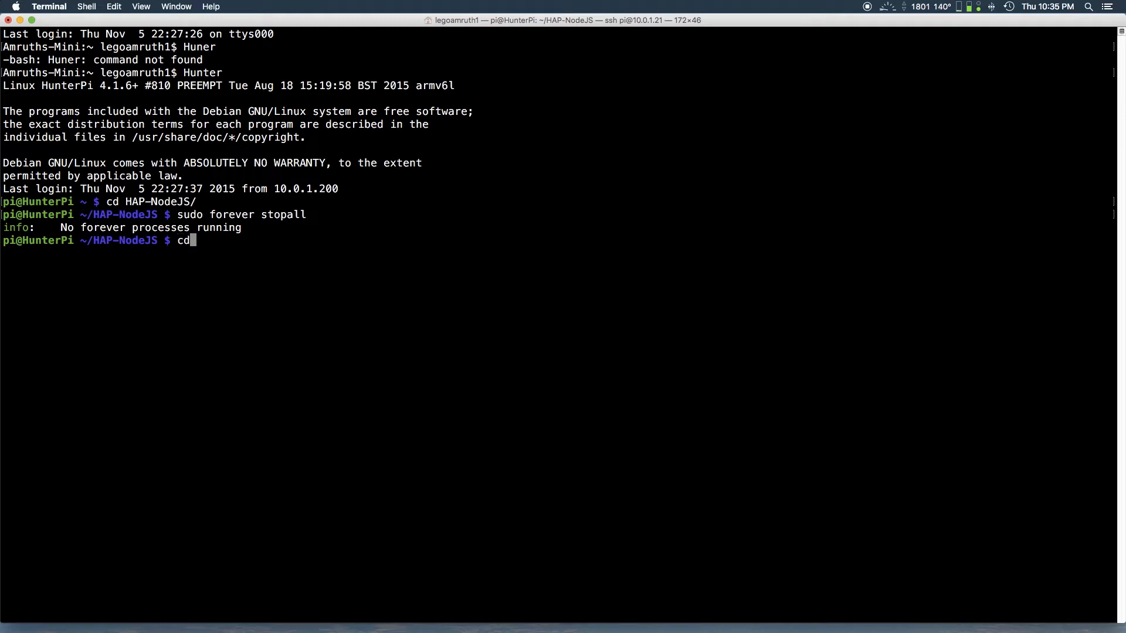
pyautogui.write('accessories')
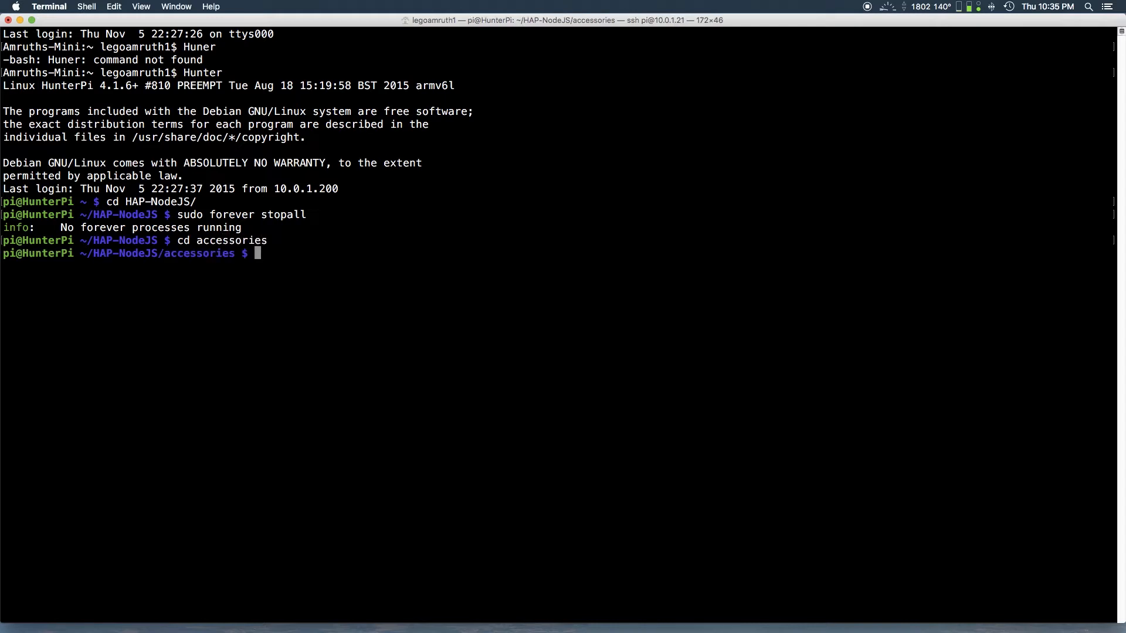
pyautogui.write('sudo w')
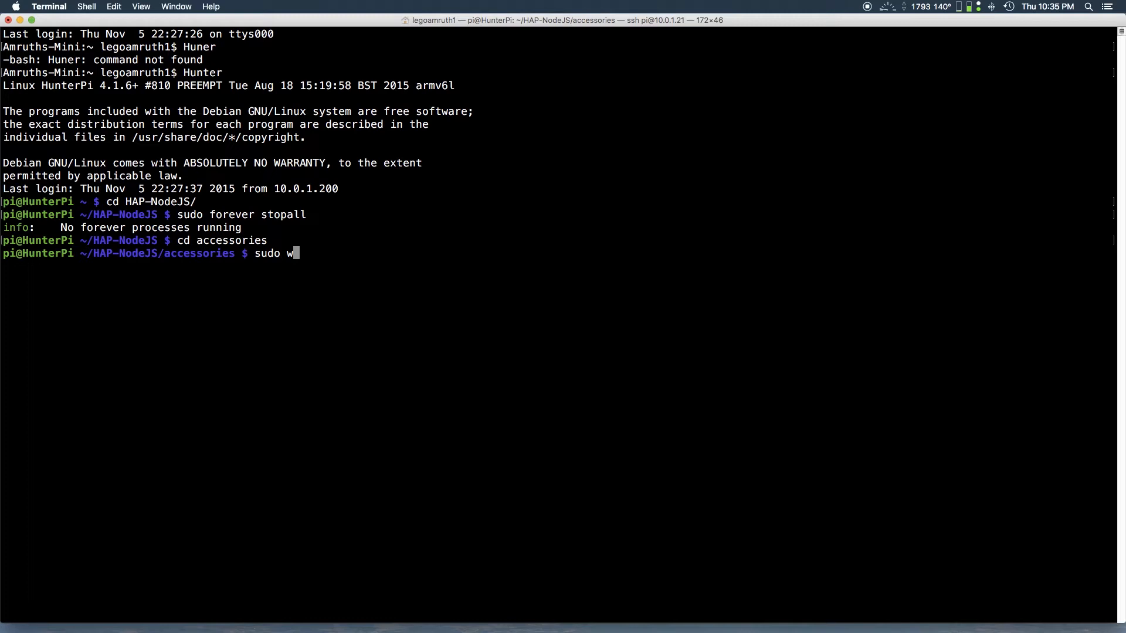
pyautogui.write('get')
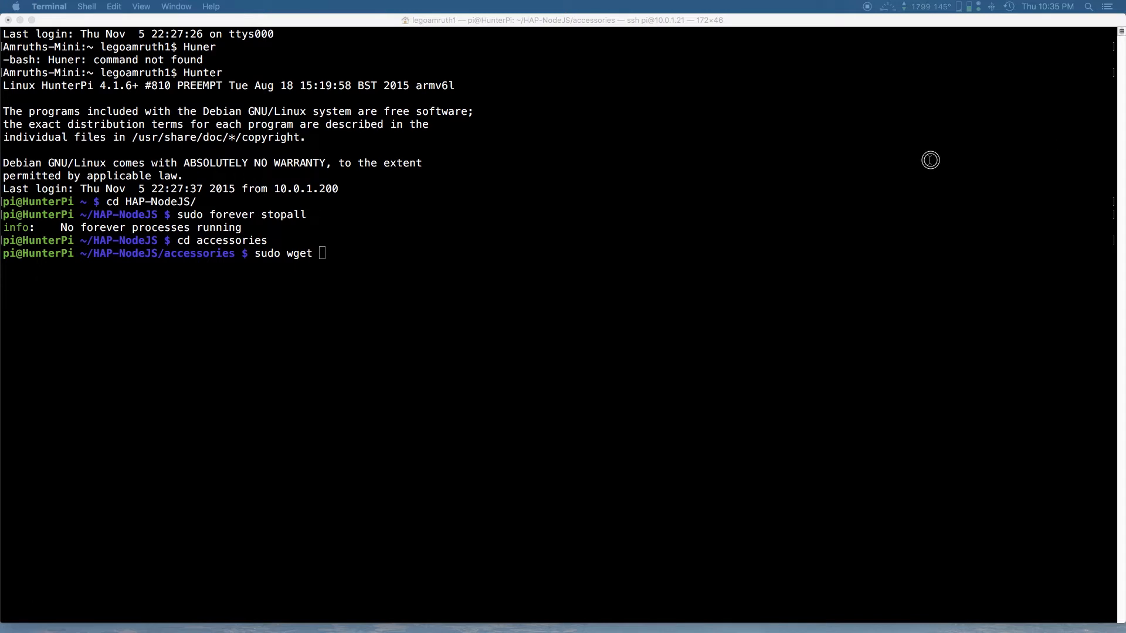
pyautogui.write('https://raw.githubusercontent.com/michaelrcarroll/HAP-Accessories/master/Nest_Info_SAMPLE.js')
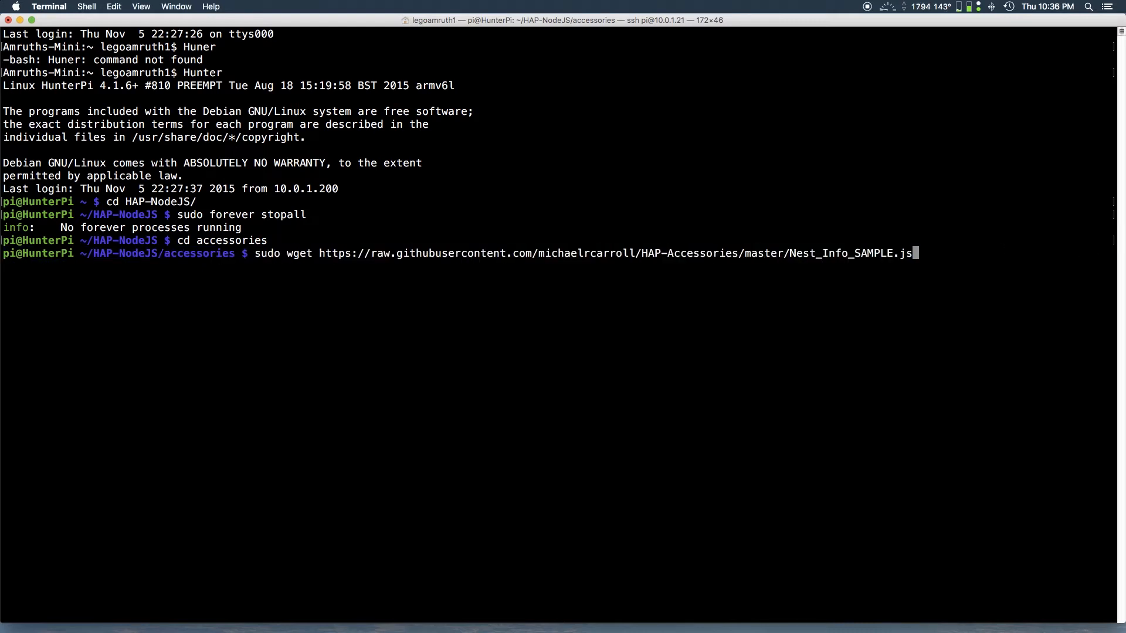
pyautogui.moveTo(1054, 267)
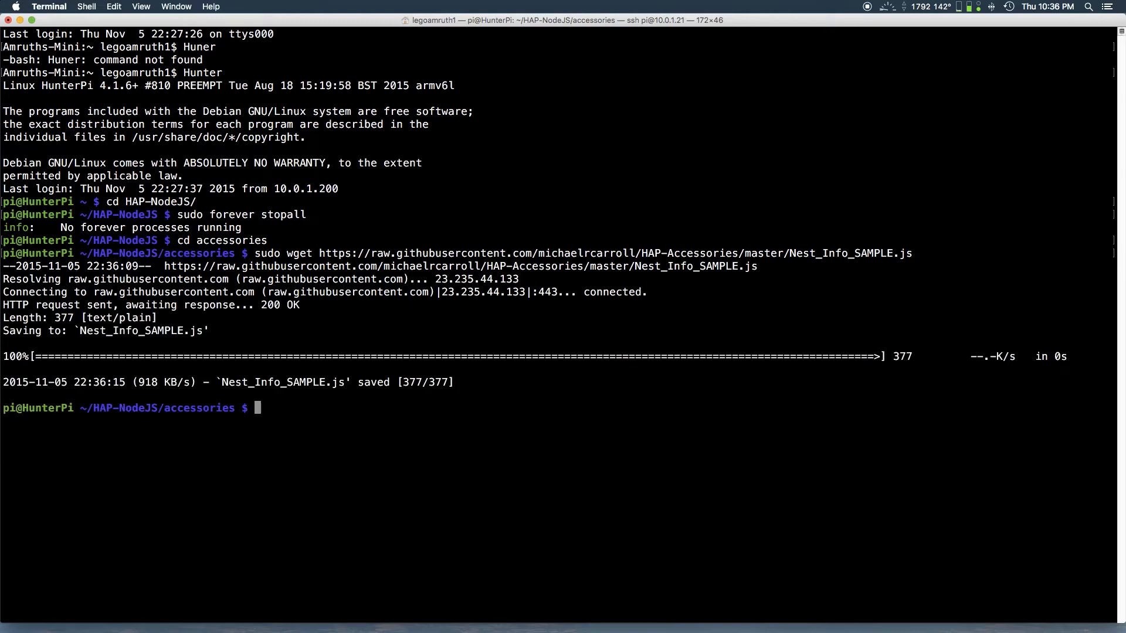
pyautogui.moveTo(352, 374)
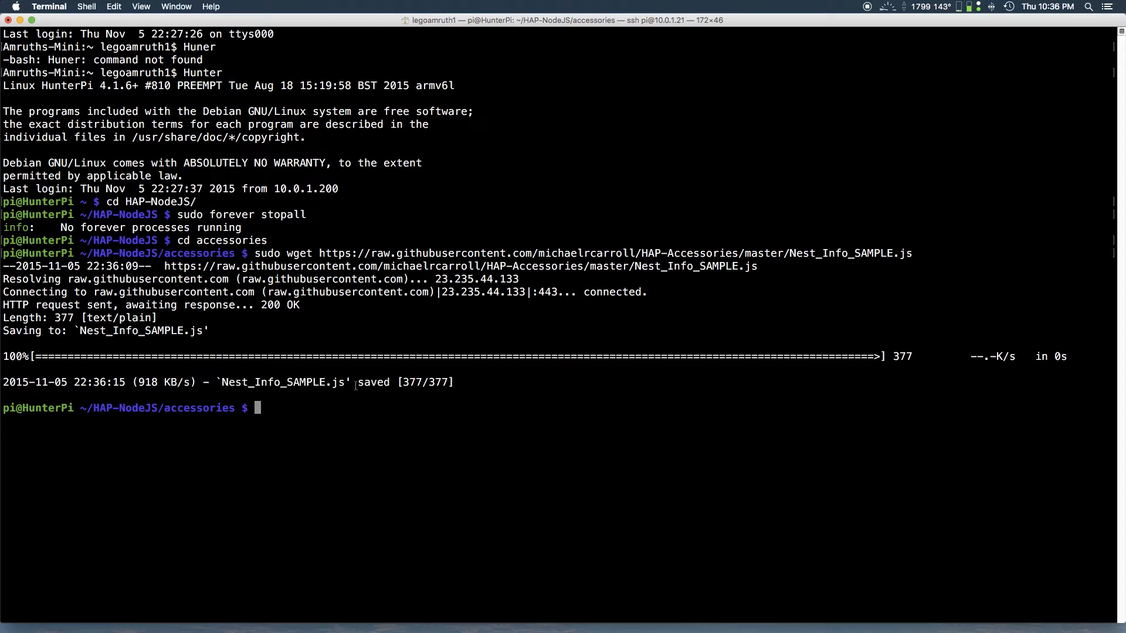
# - Rename Nest_Info_SAMPLE.js to Nest_Info.js with sudo mv and list the accessories folder
pyautogui.write('sudo mv')
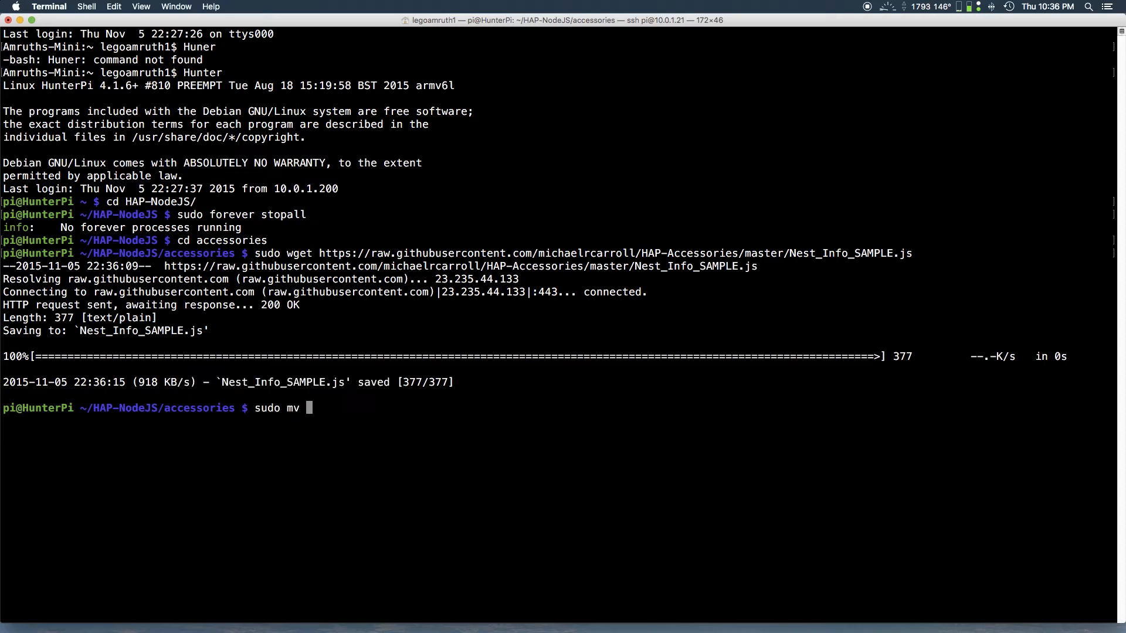
pyautogui.write('Nest_Info_SAMPLE.js')
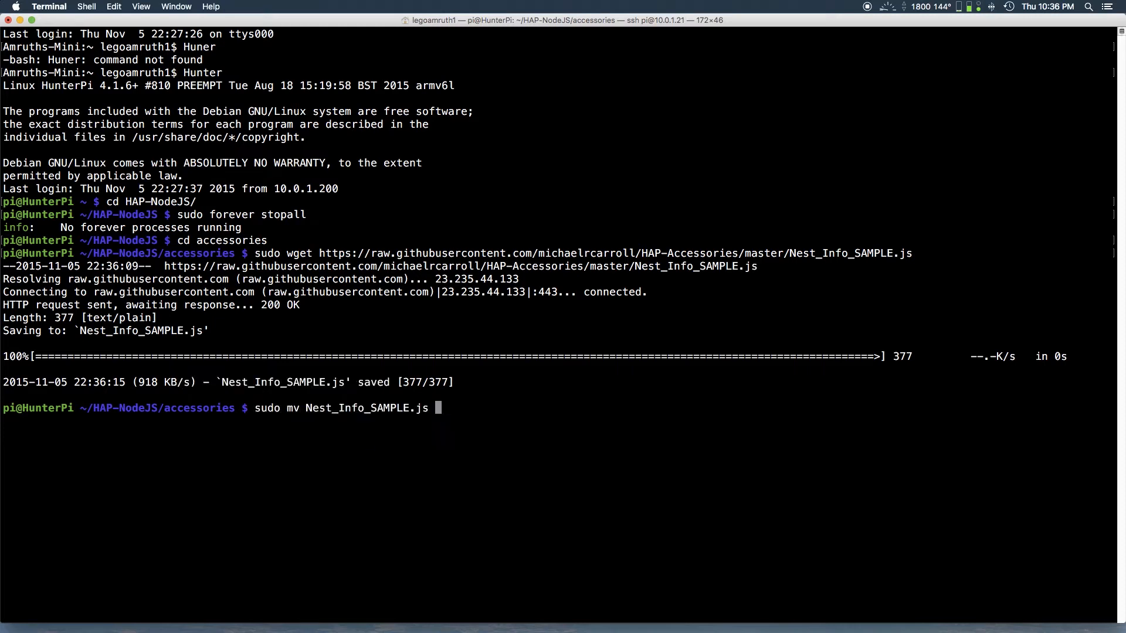
pyautogui.write('Nest_Info.js')
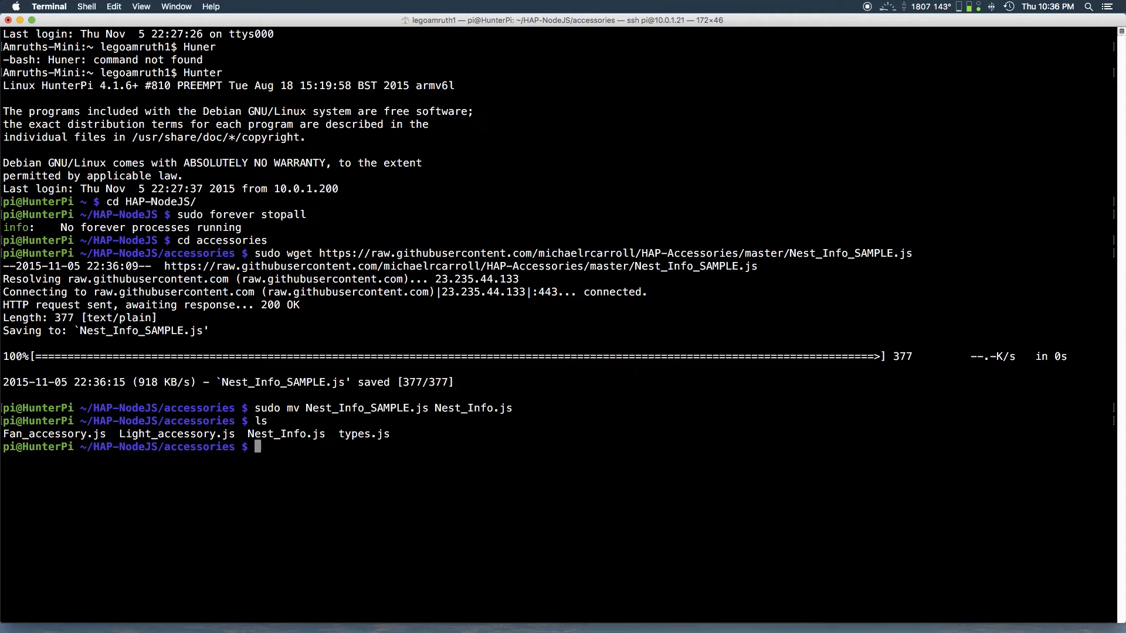
pyautogui.doubleClick(301, 434)
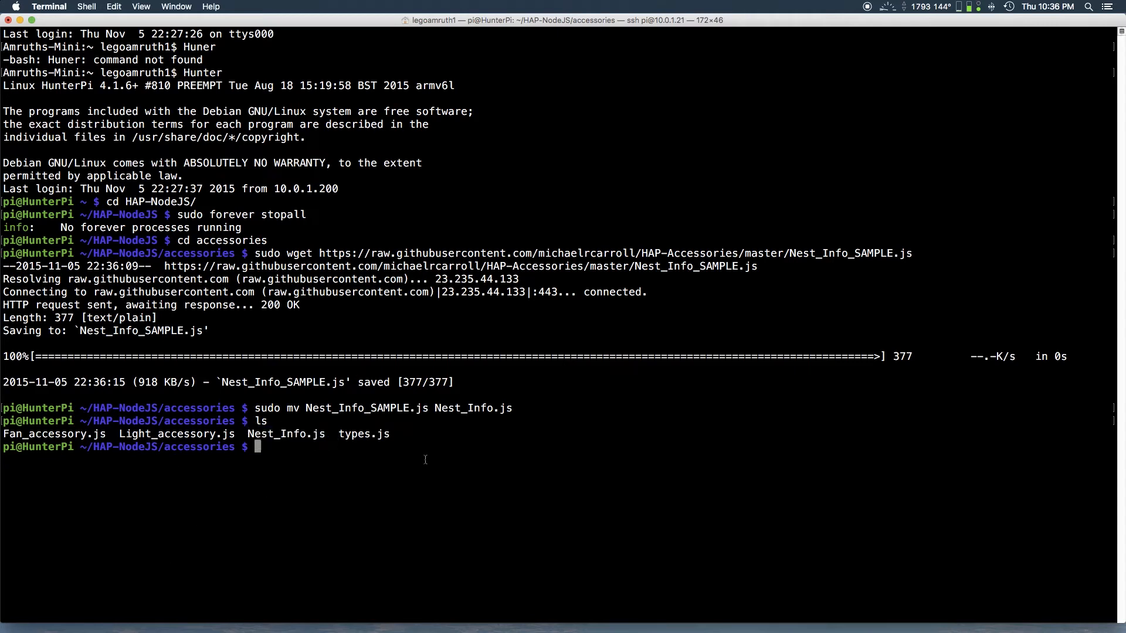
# - Download NestThermostat_accfactory.js with sudo wget and list the folder to see it beside Nest_Info.js
pyautogui.write('sud')
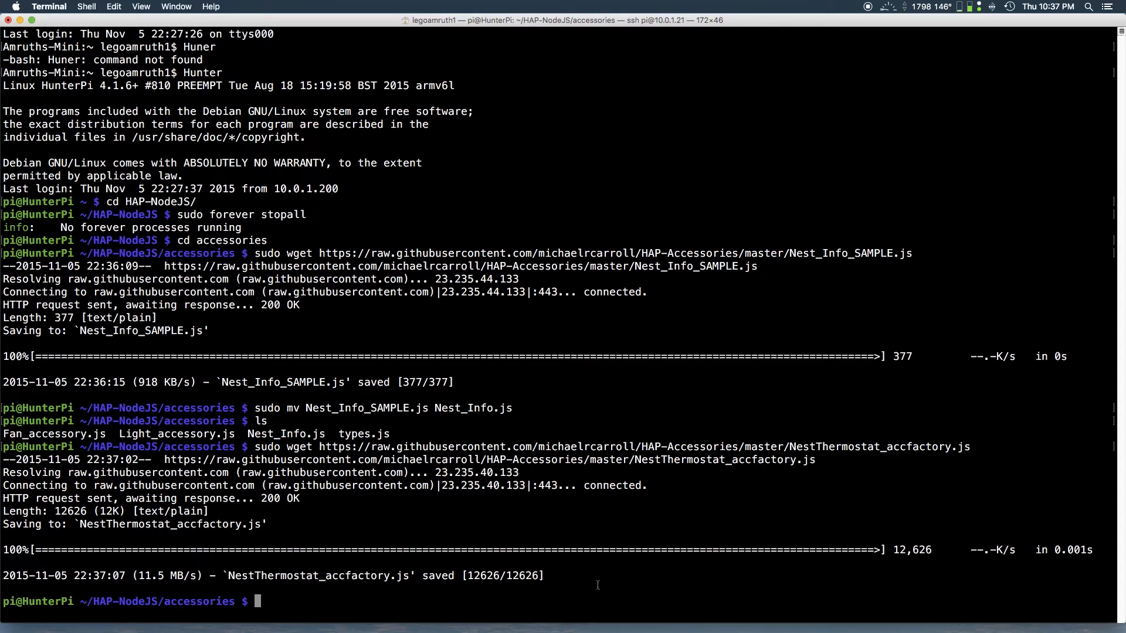
pyautogui.write('ls')
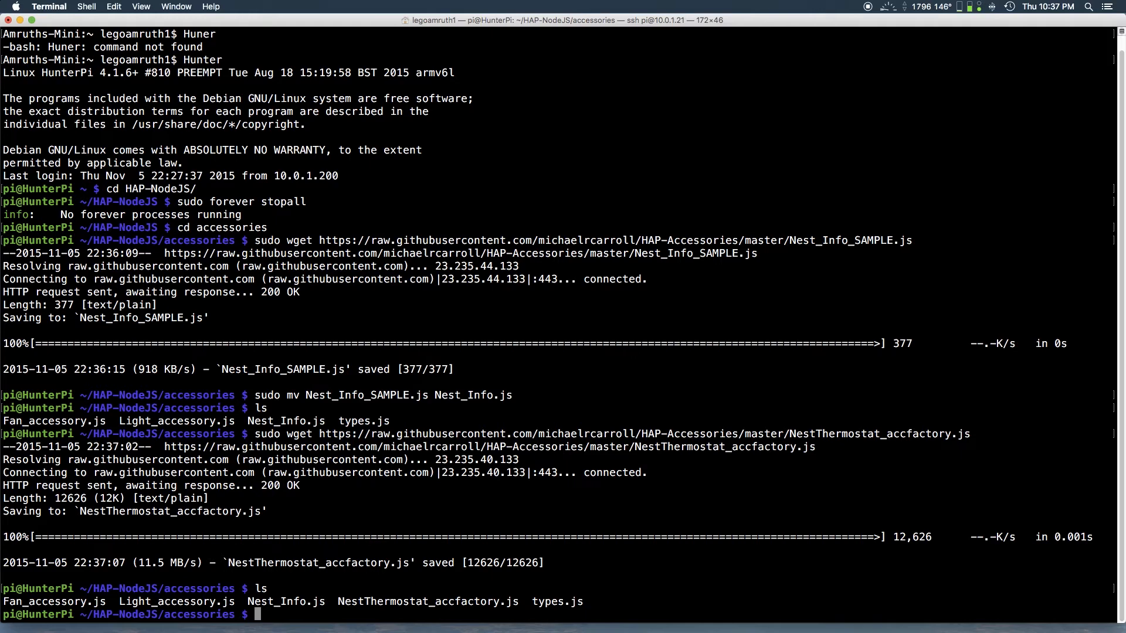
# - Edit Nest_Info.js in nano and select its Nest PIN login address
pyautogui.write('sudo nan')
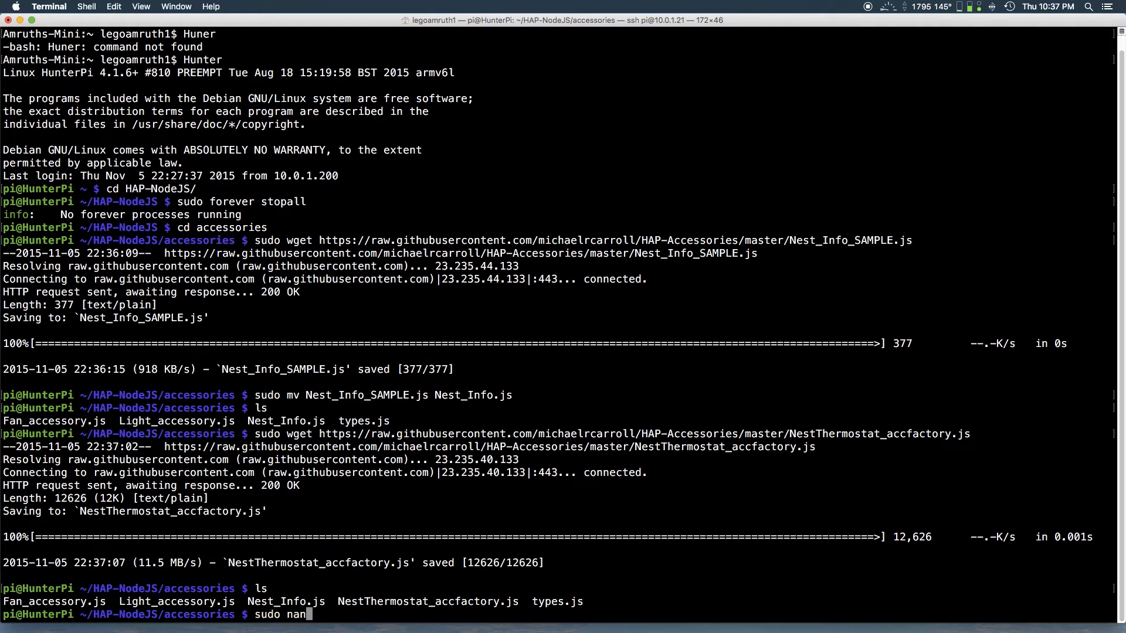
pyautogui.write('o')
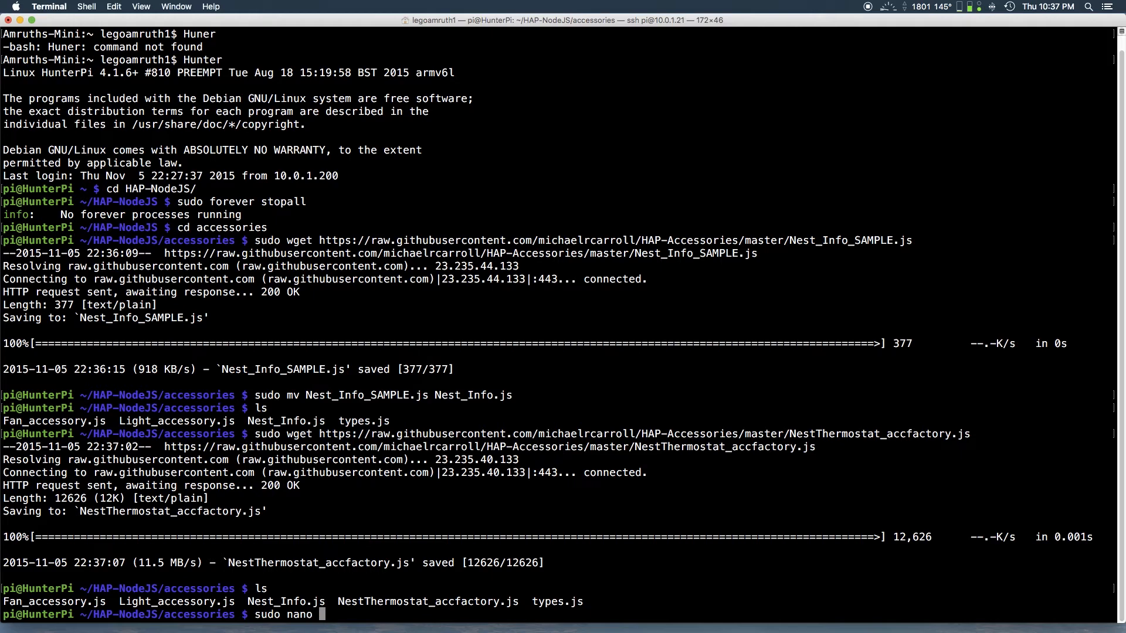
pyautogui.write('Nest')
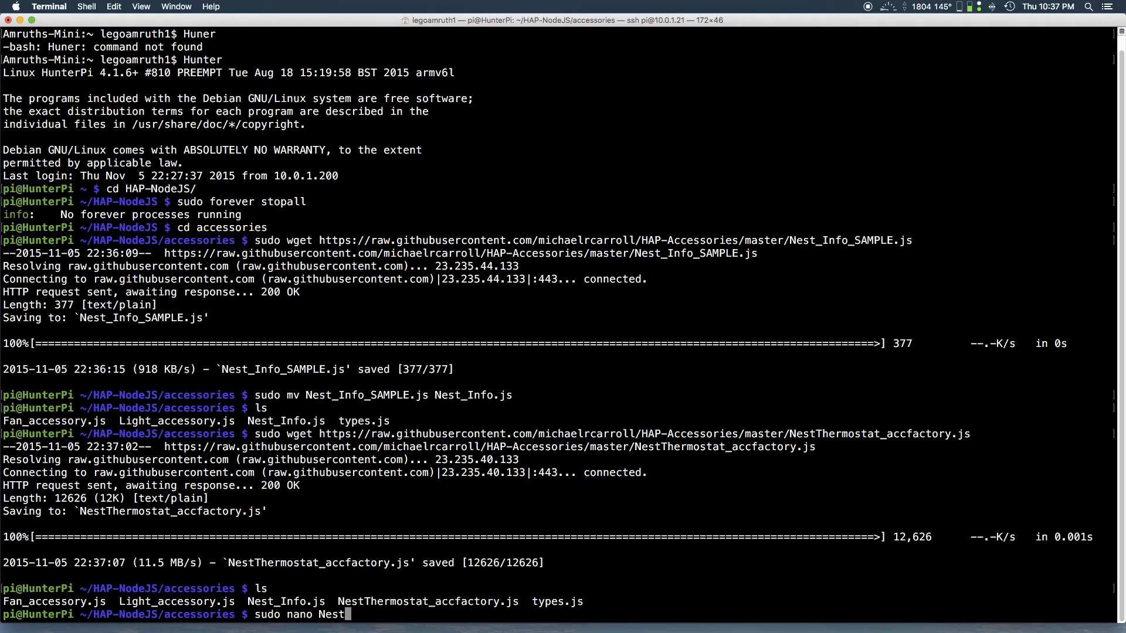
pyautogui.write('_Info.js')
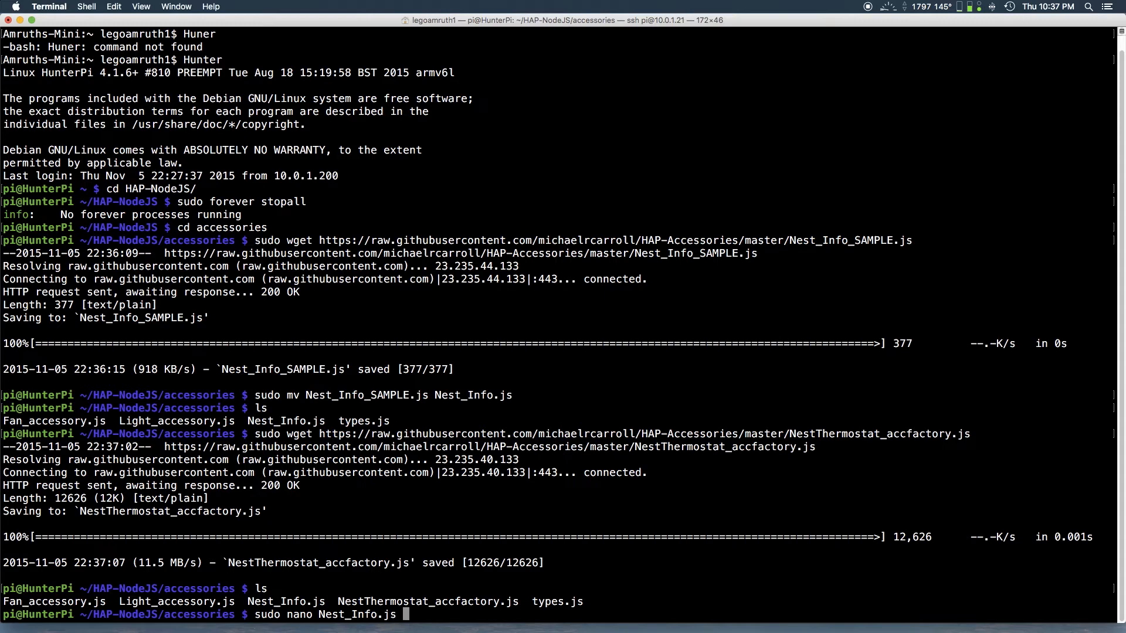
pyautogui.press('Return')
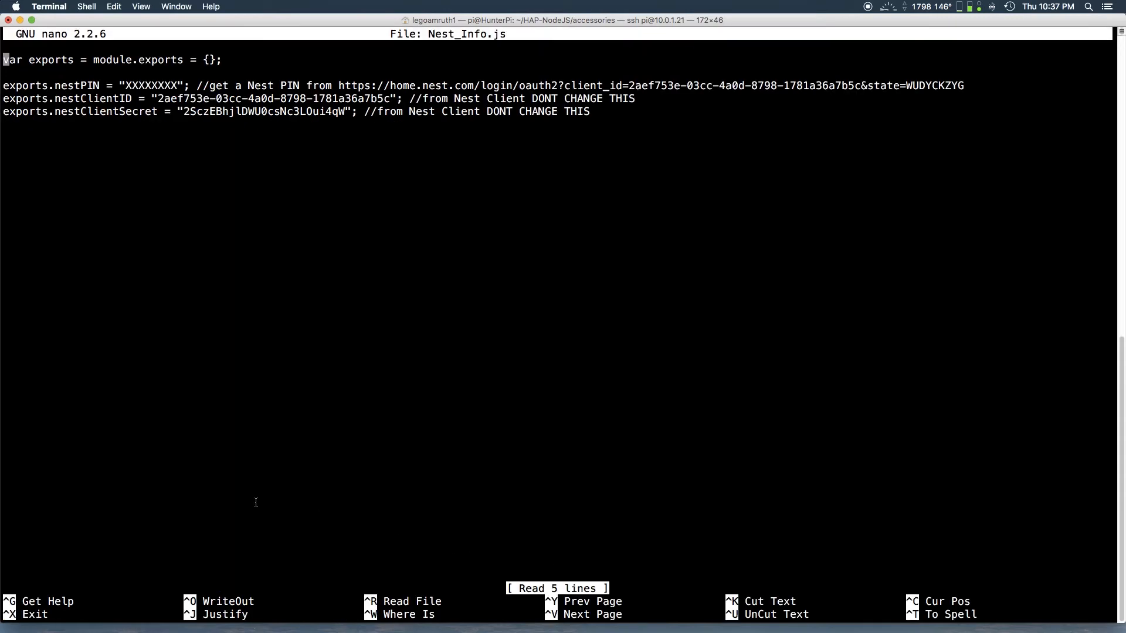
pyautogui.moveTo(732, 86); pyautogui.dragTo(963, 86)
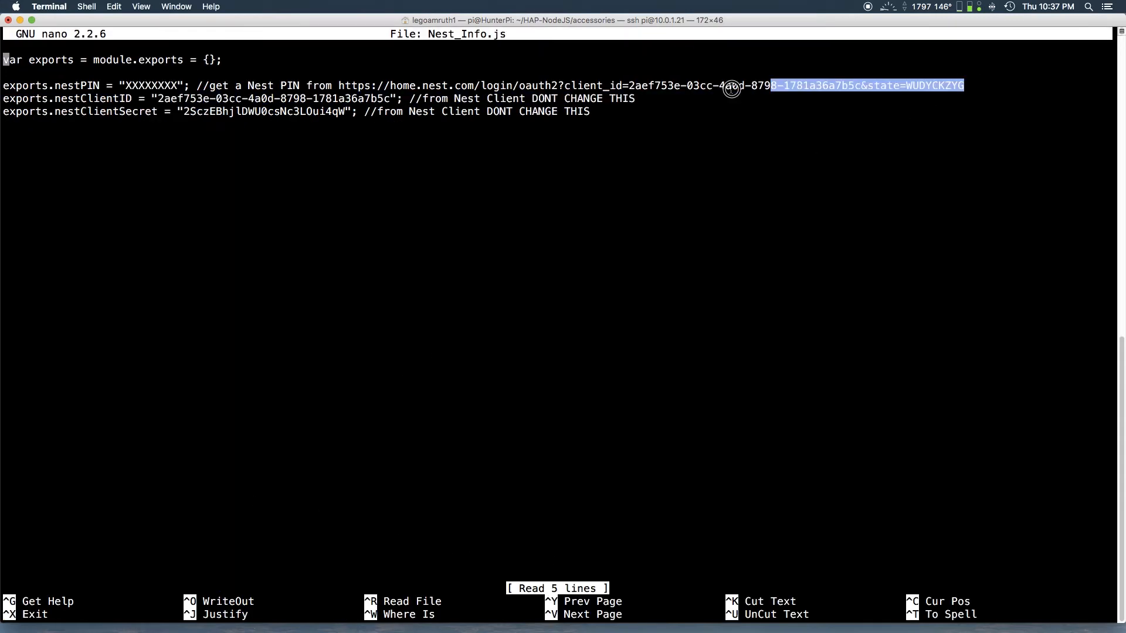
# - Follow the Nest login URL in Safari, continue through authorization, and select the shown pincode
pyautogui.rightClick(730, 85)
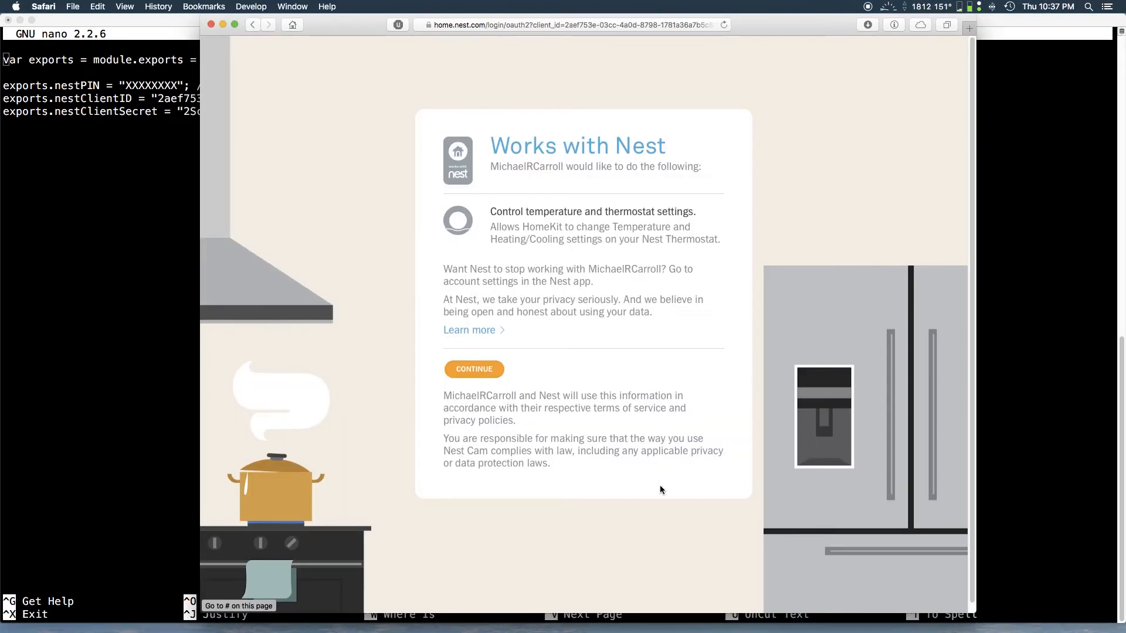
pyautogui.moveTo(534, 318)
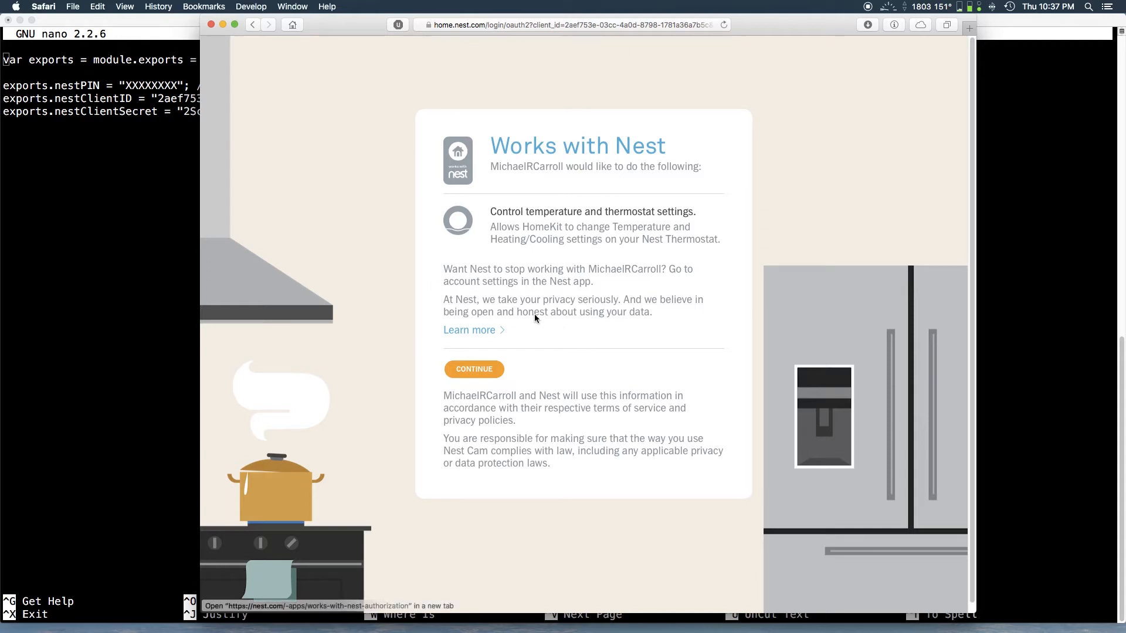
pyautogui.click(473, 369)
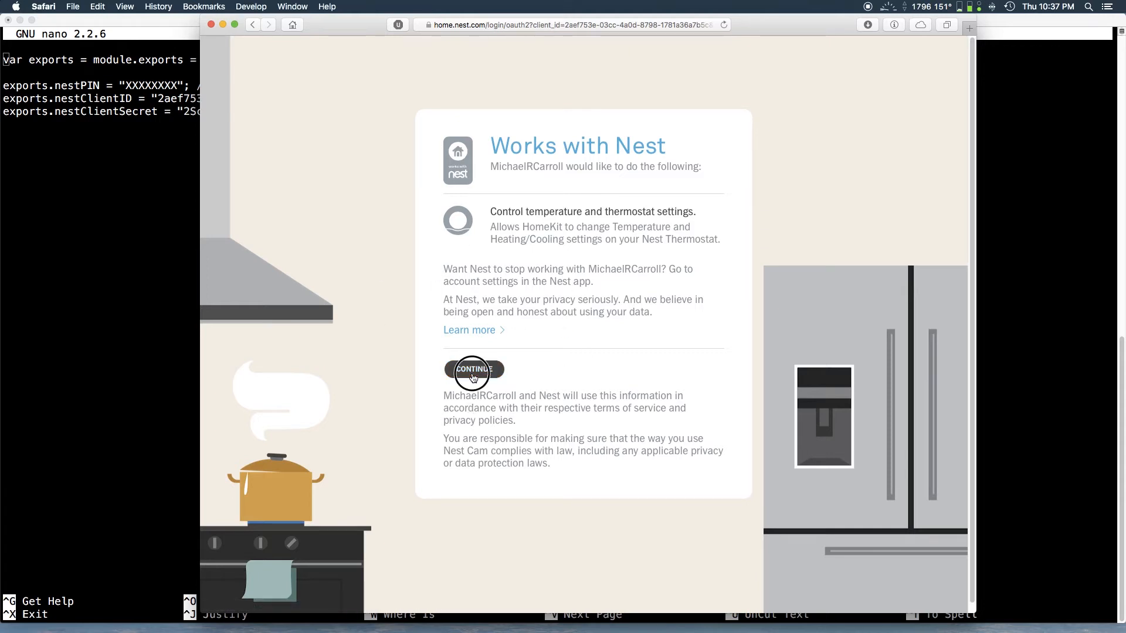
pyautogui.click(471, 369)
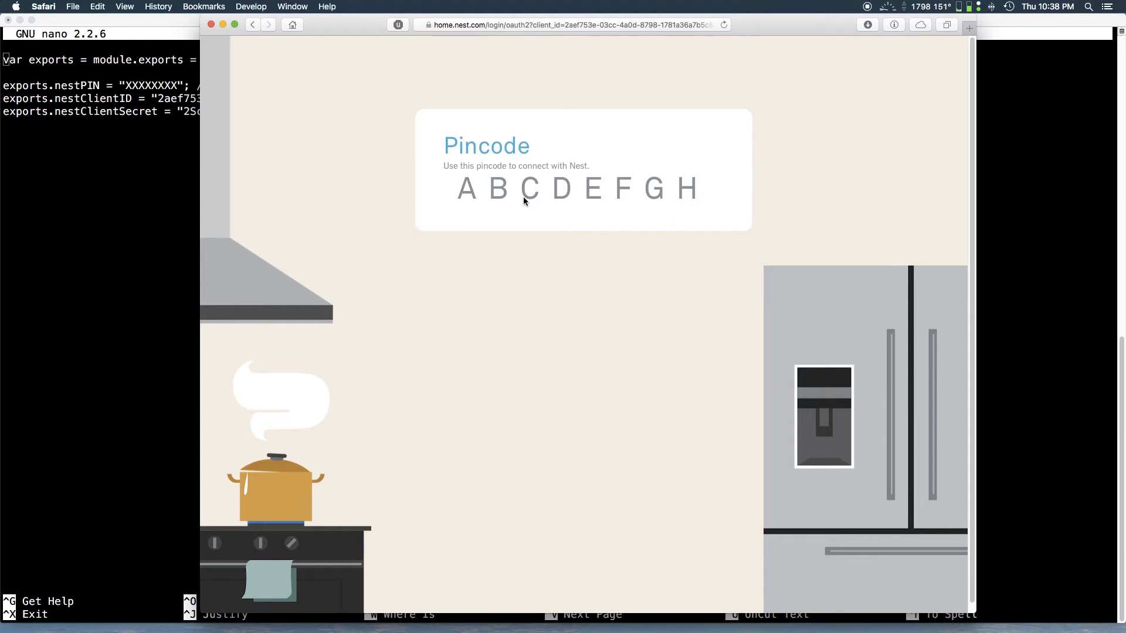
pyautogui.moveTo(460, 189); pyautogui.dragTo(697, 188)
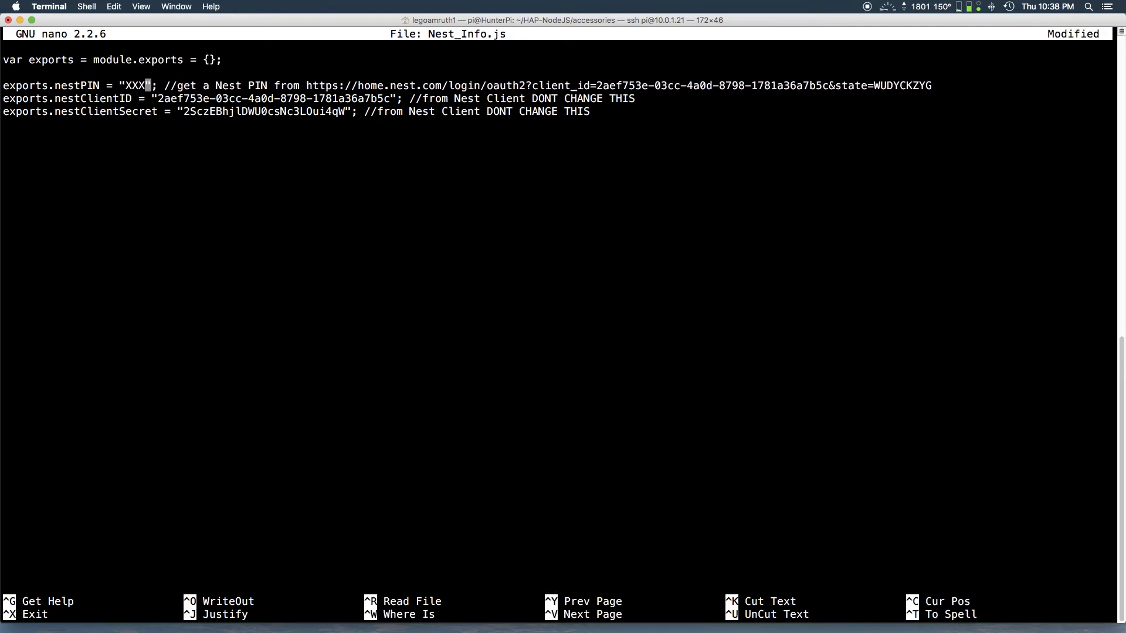
pyautogui.write('ABCDE')
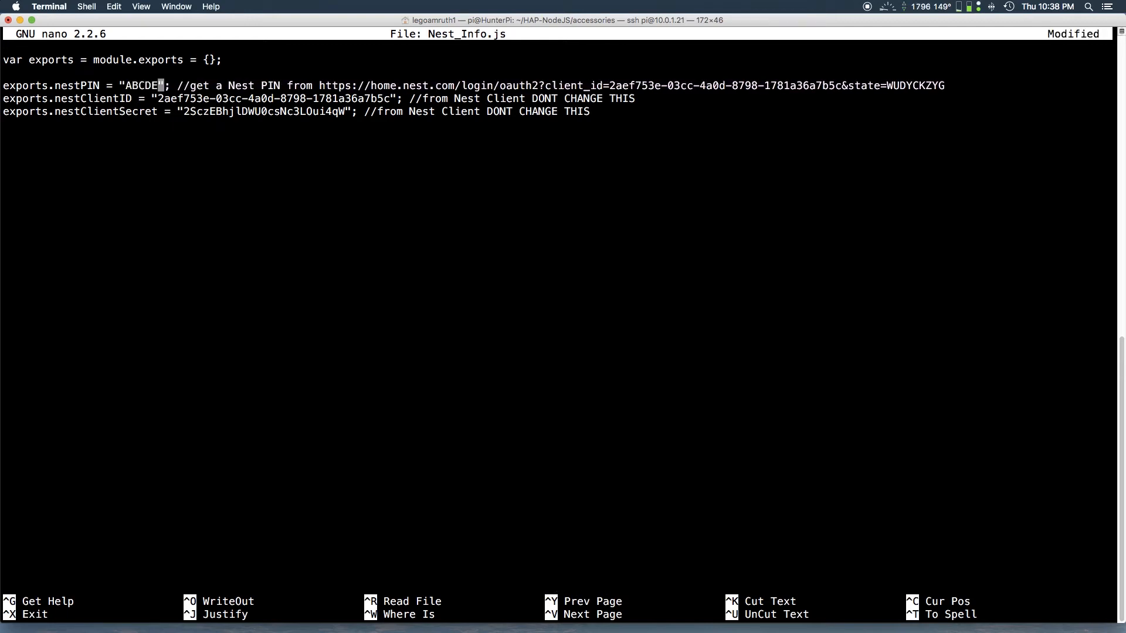
pyautogui.write('FGH')
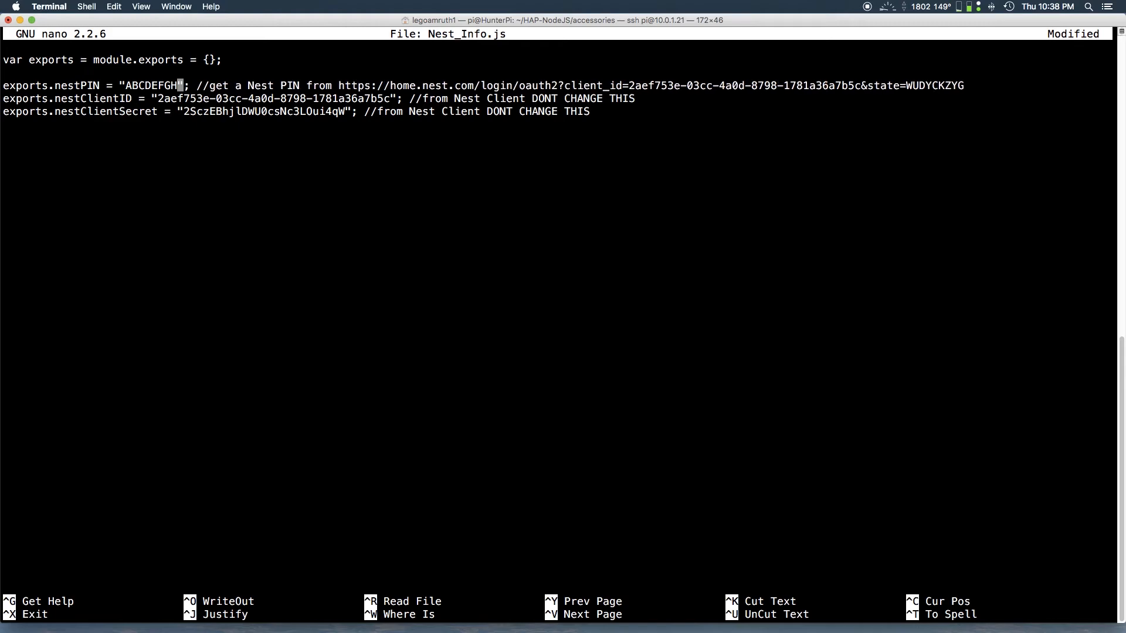
pyautogui.press('ctrl+x')
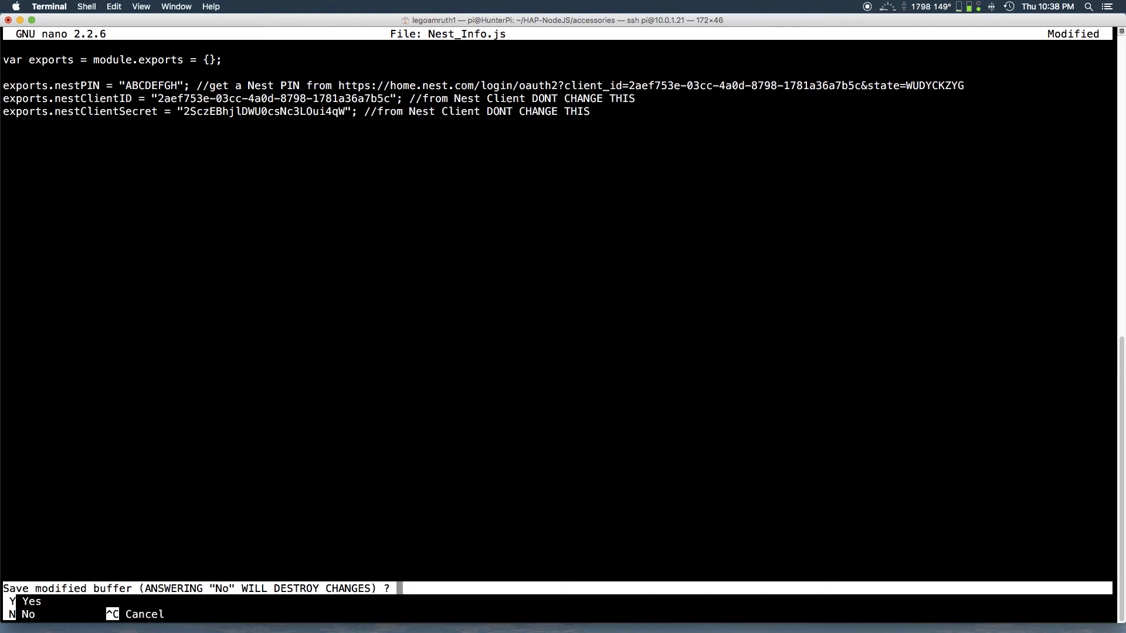
pyautogui.press('n')
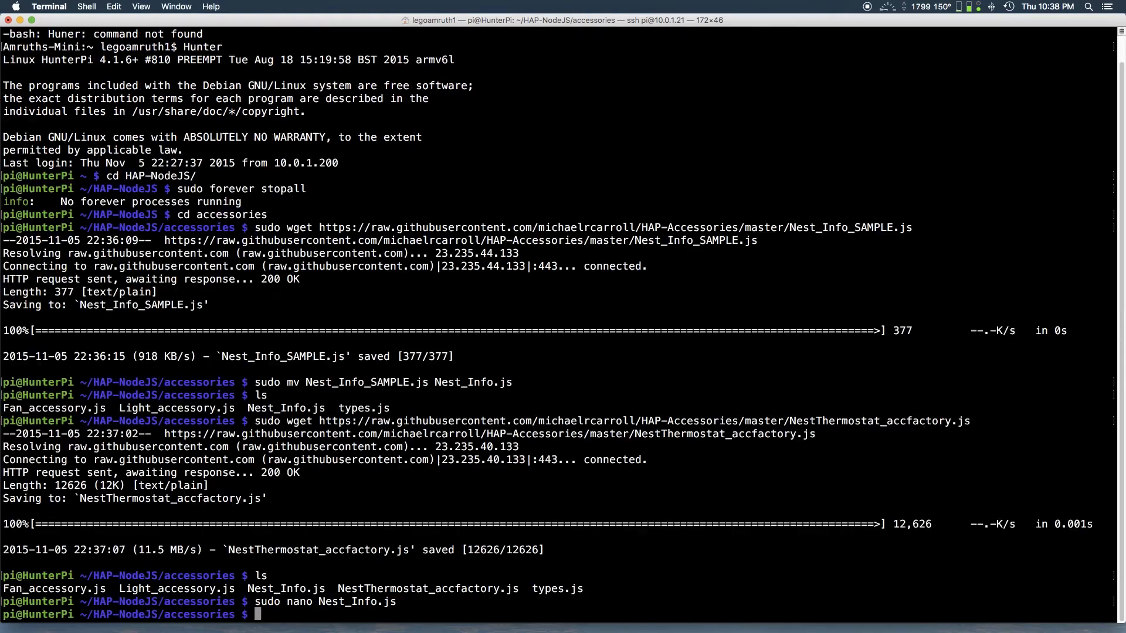
# - List the accessories folder and reopen Nest_Info.js with sudo nano
pyautogui.write('ls')
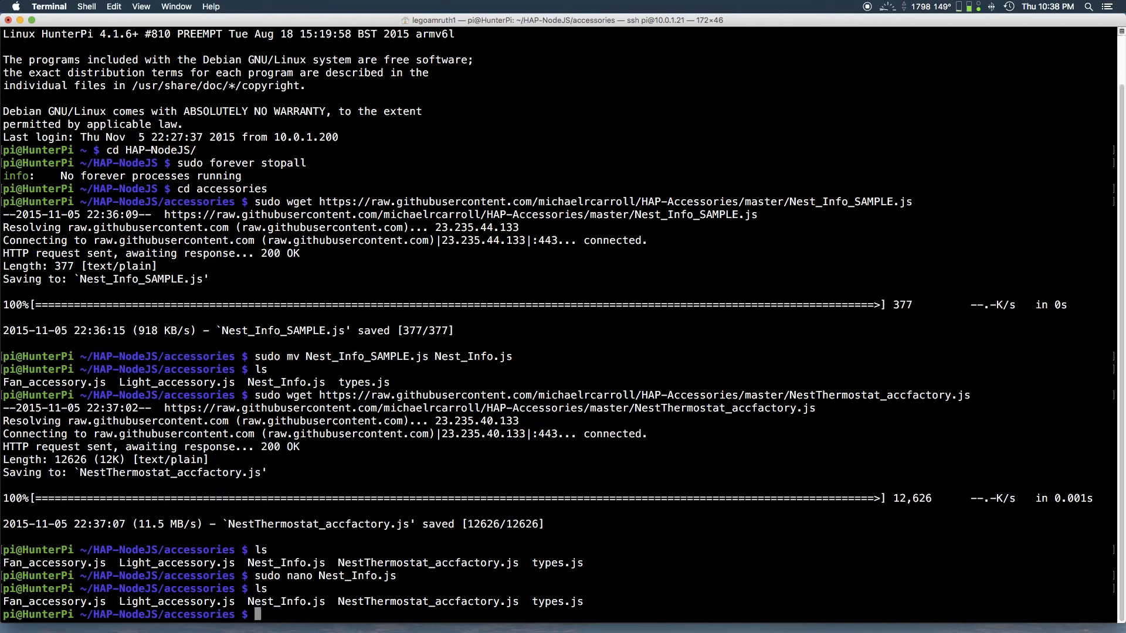
pyautogui.write('sudo')
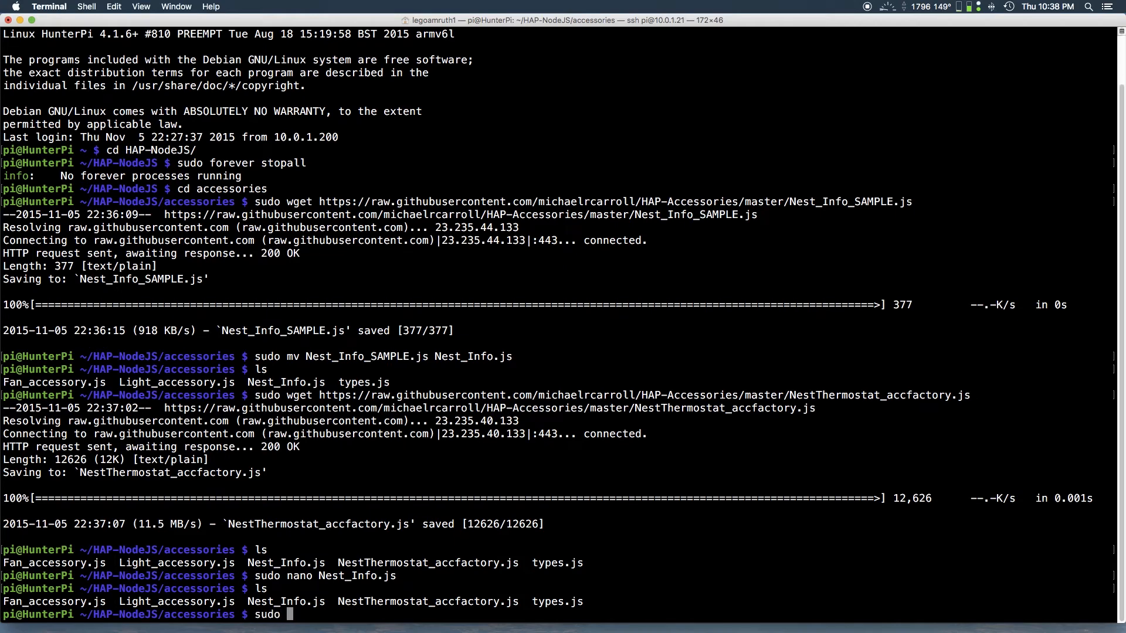
pyautogui.write('nano')
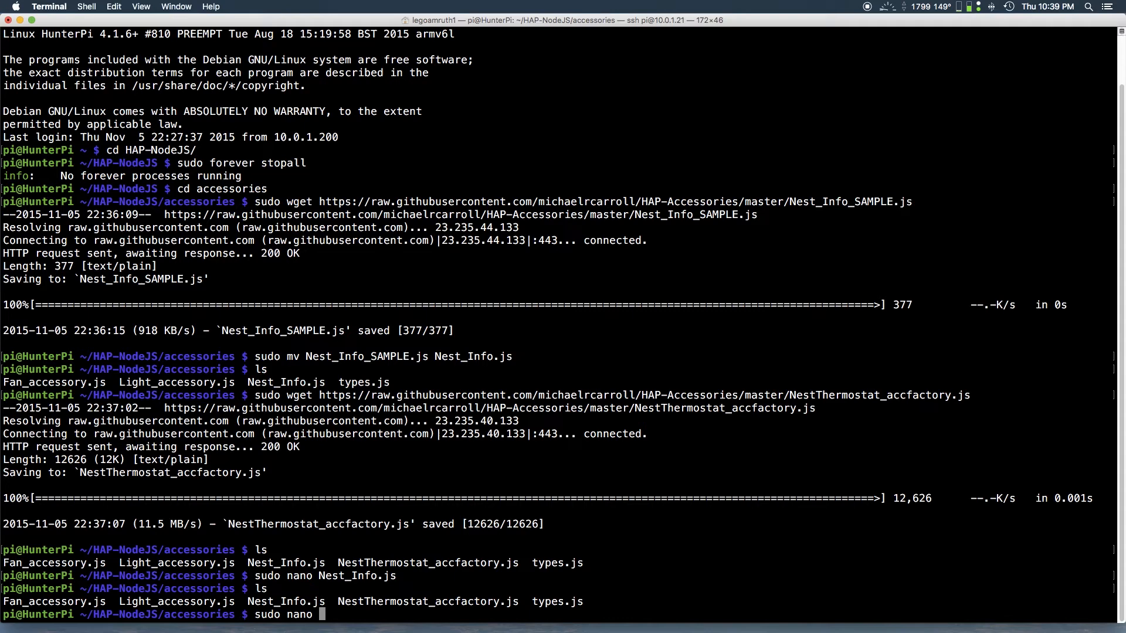
pyautogui.write('Nest')
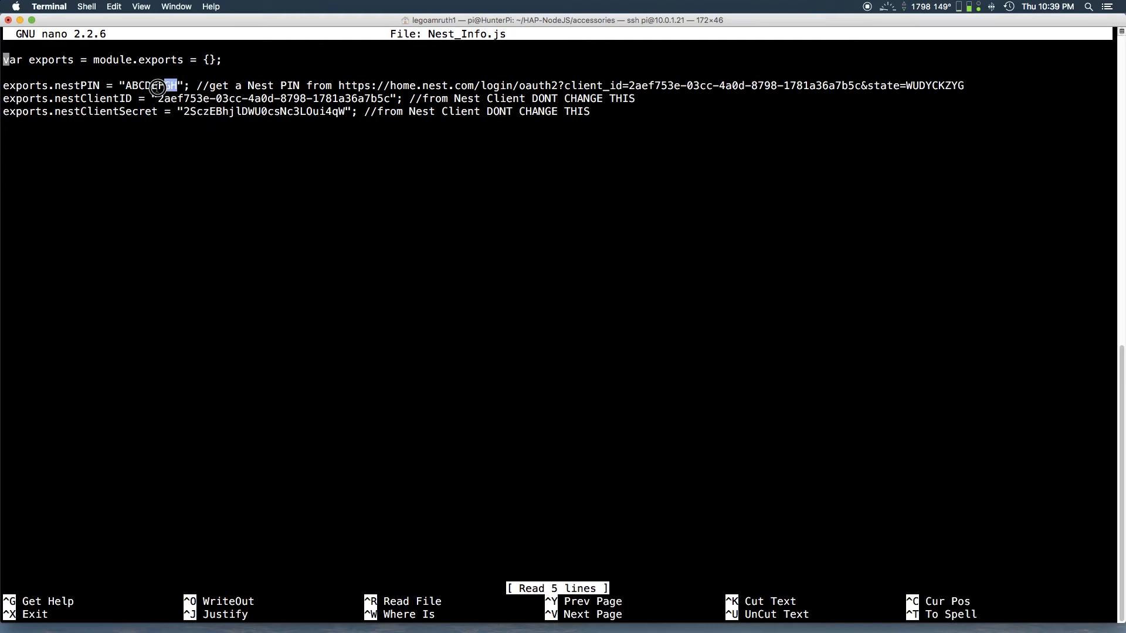
pyautogui.press('ctrl+x')
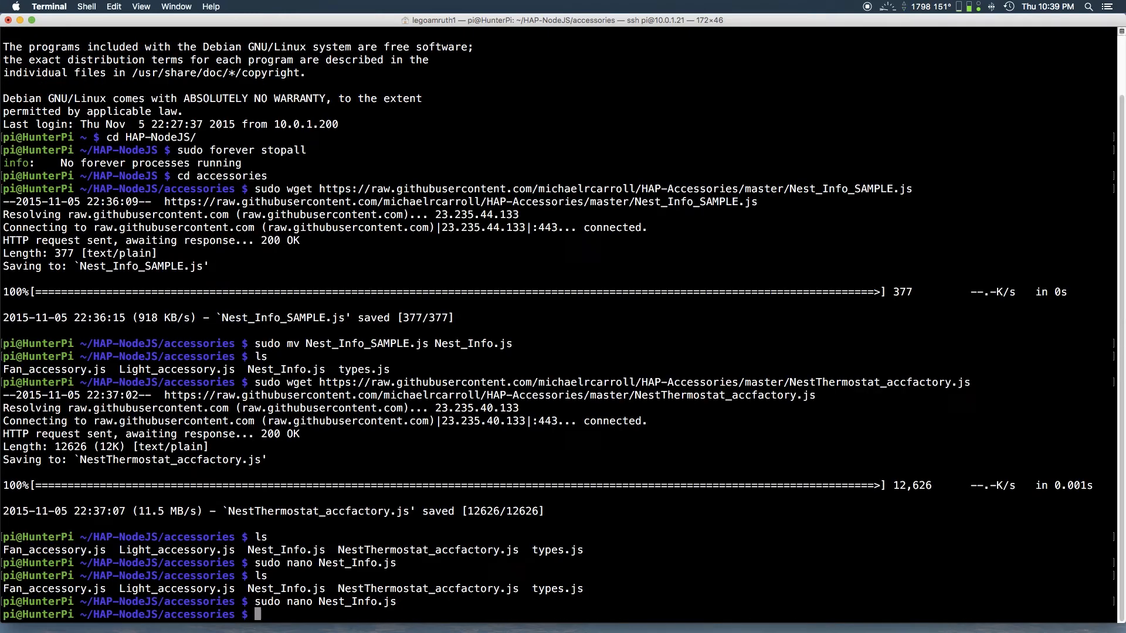
pyautogui.write('sudo nano Nest_In')
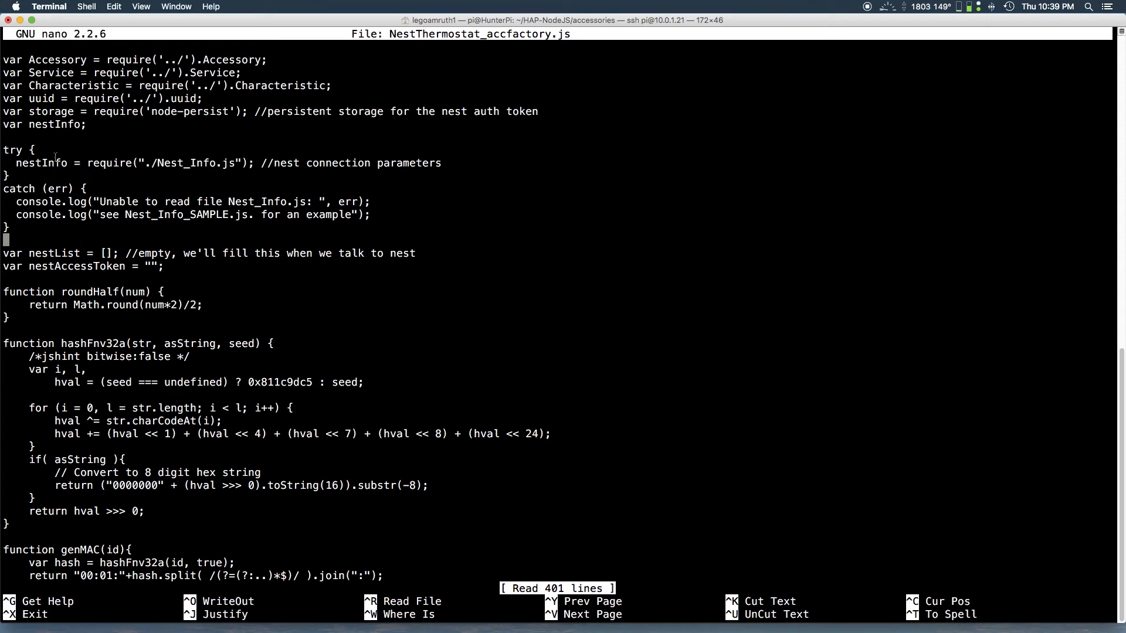
pyautogui.scroll(-3)
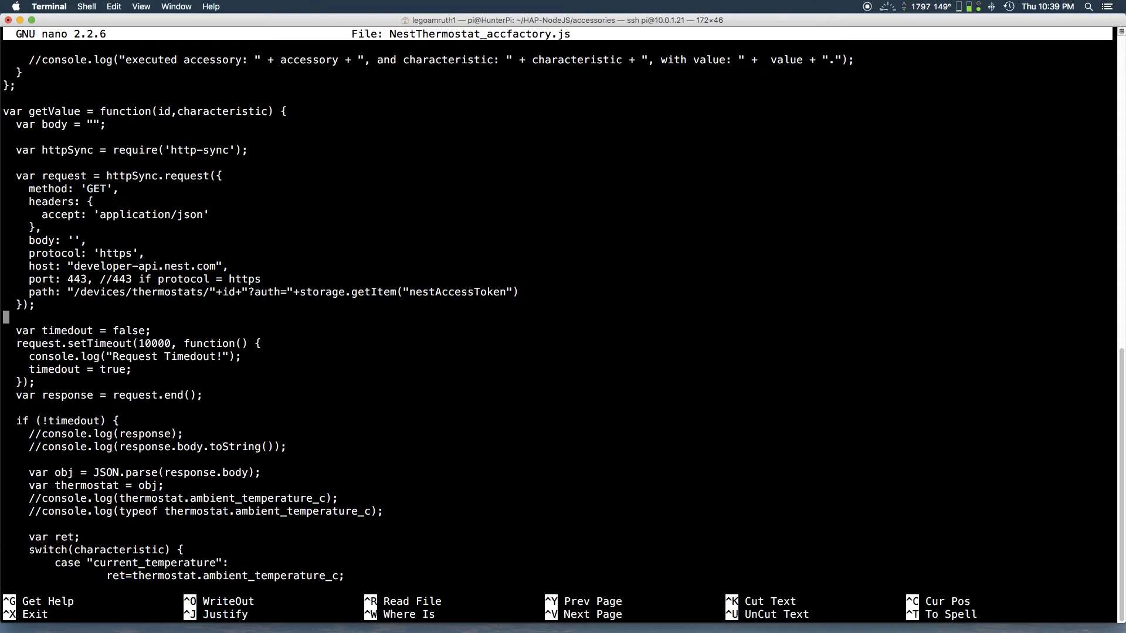
pyautogui.press('ctrl+x')
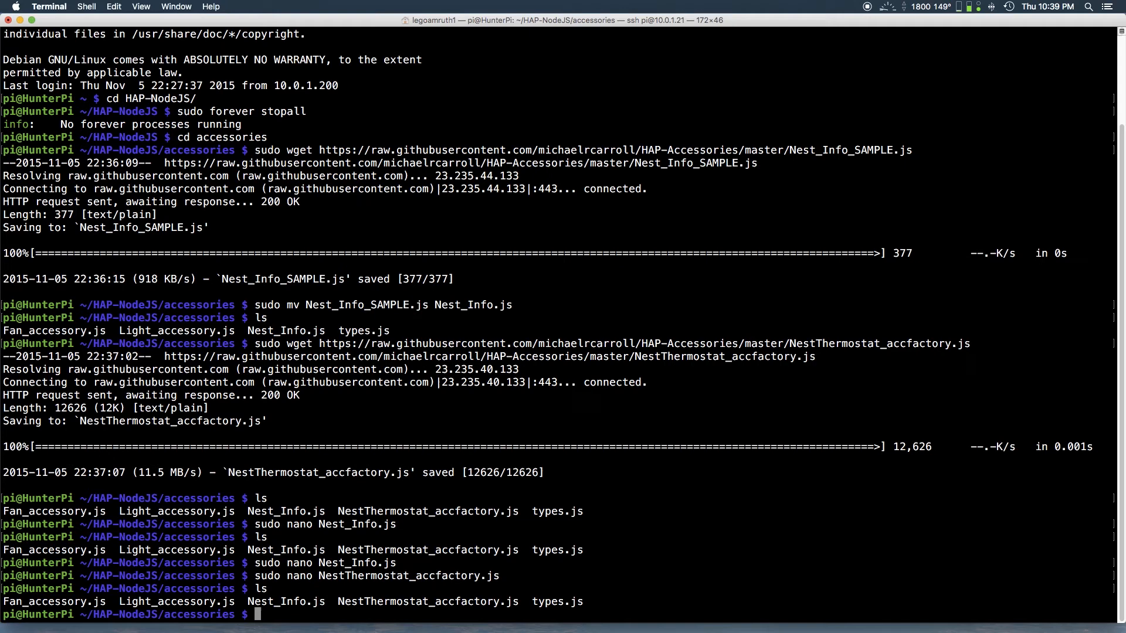
# - Briefly reopen and close NestThermostat_accfactory.js, then cd .. up into HAP-NodeJS
pyautogui.write('cd ..')
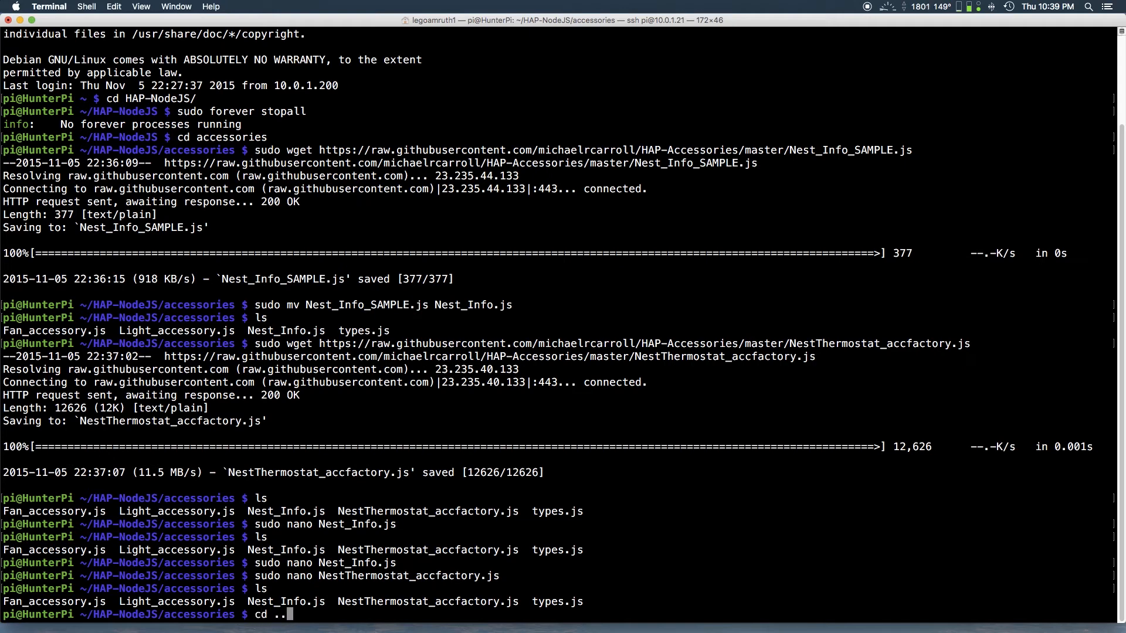
pyautogui.write('ccfactory.js')
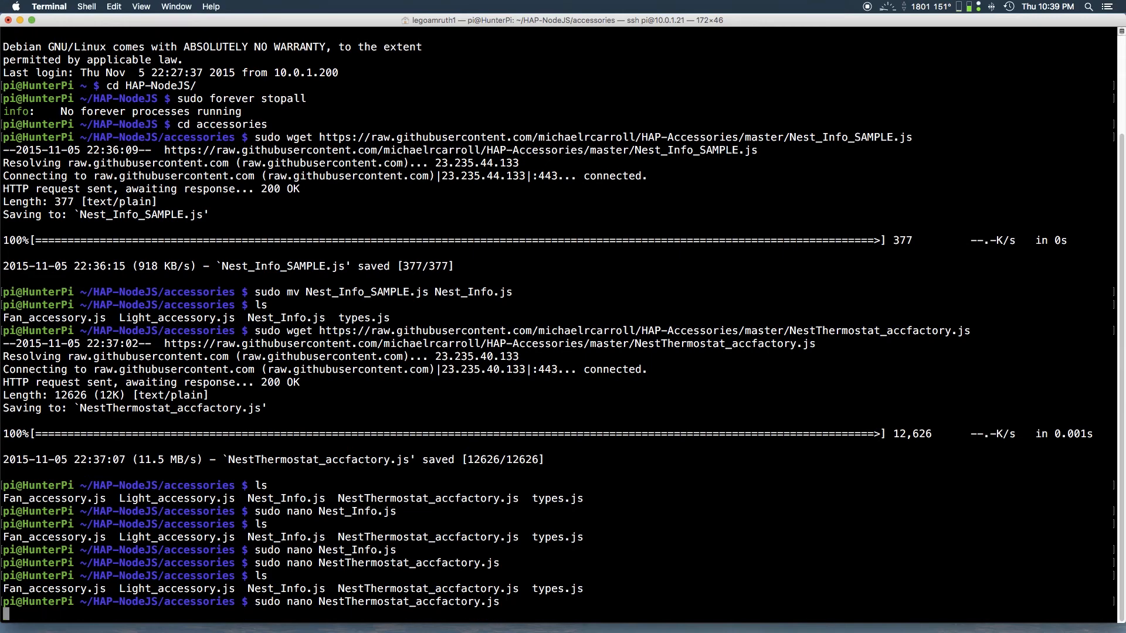
pyautogui.press('enter')
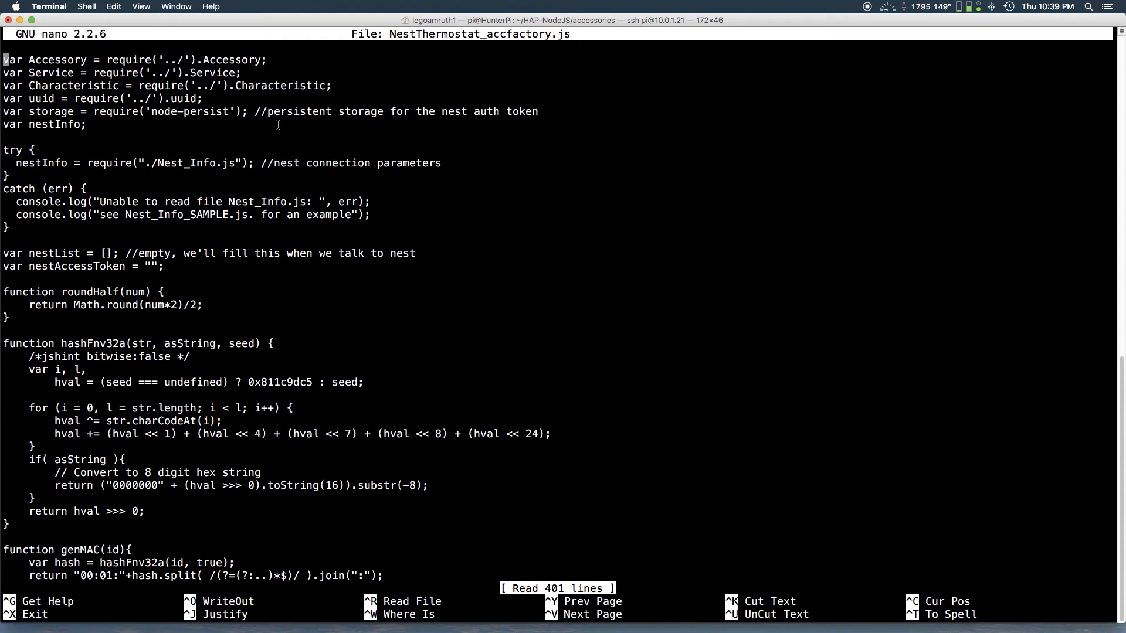
pyautogui.press('ctrl+x')
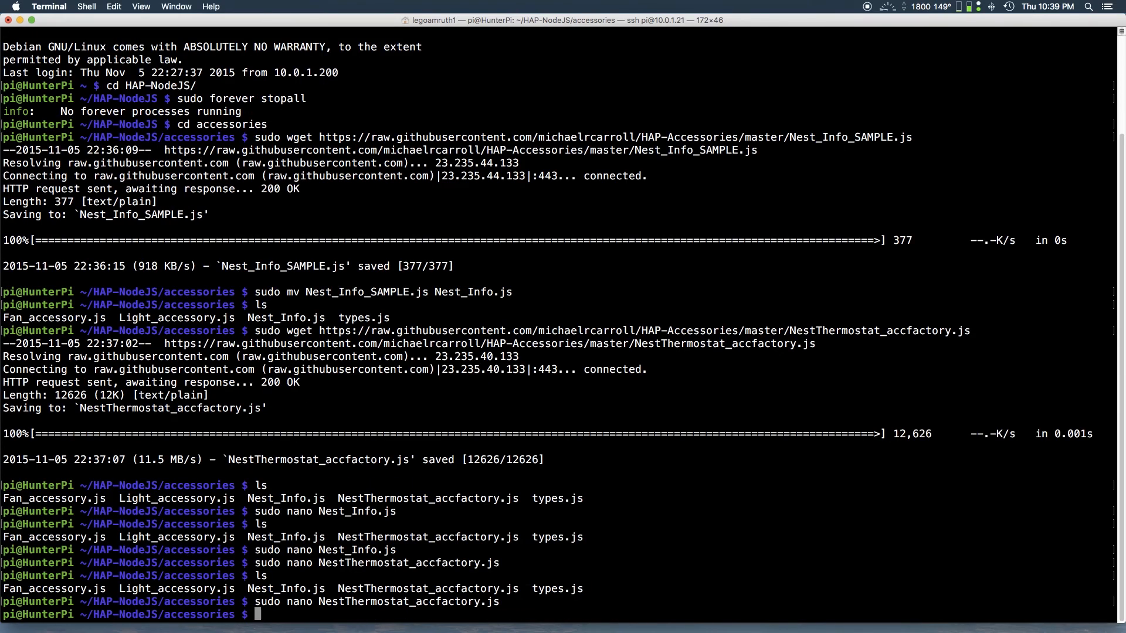
pyautogui.write('cd ..')
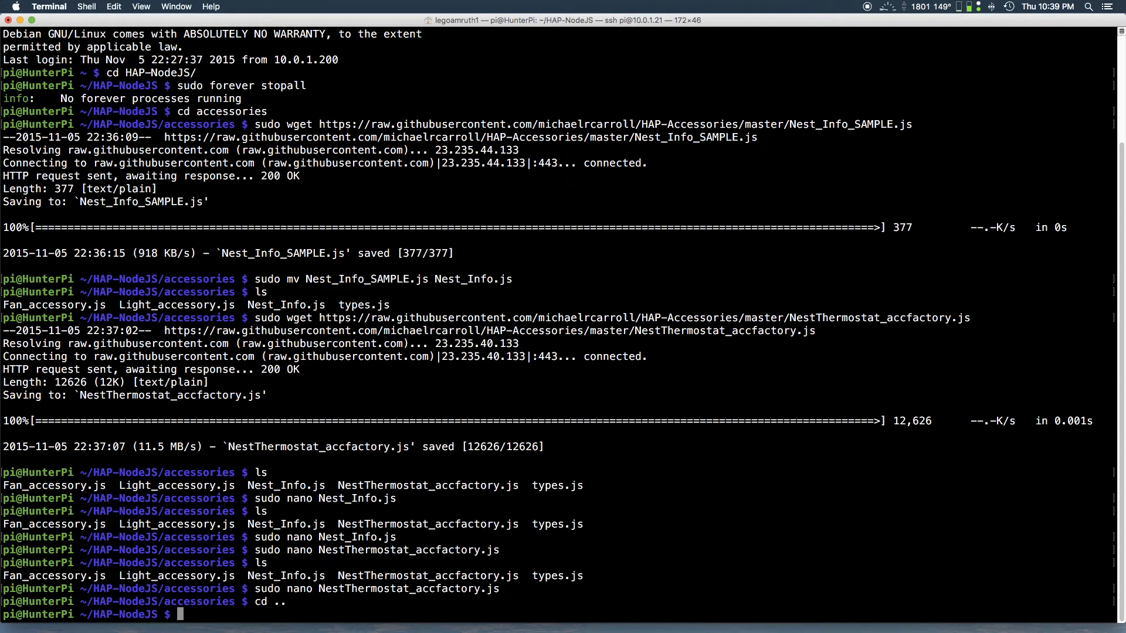
# - Run 'sudo npm install node-persist' in HAP-NodeJS and let it finish
pyautogui.write('sudo')
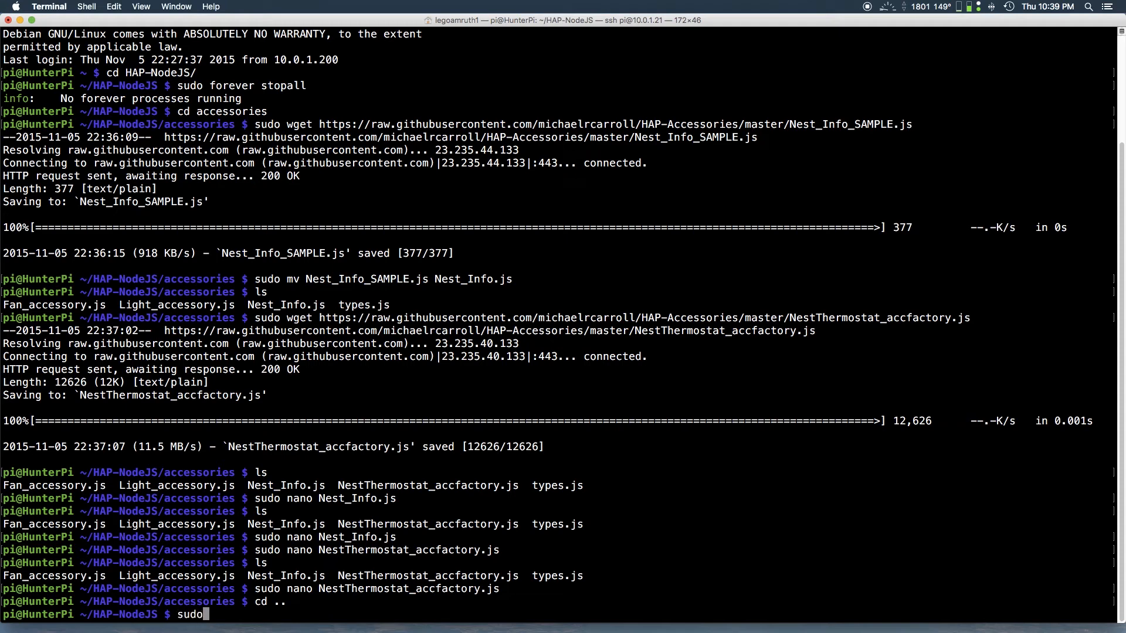
pyautogui.write('npm install n')
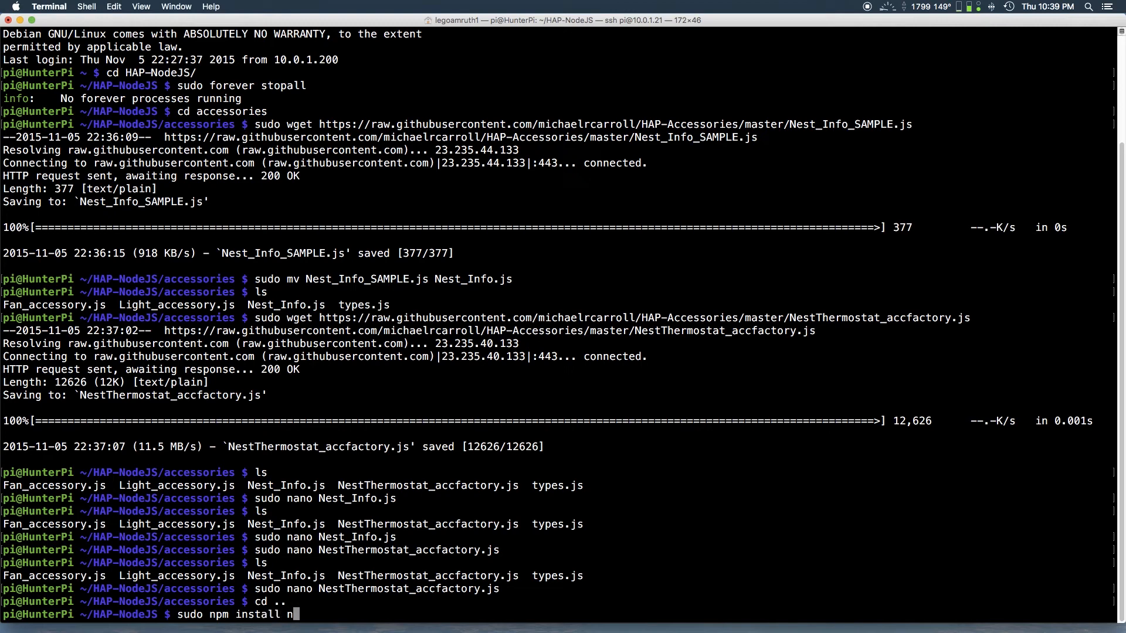
pyautogui.write('ode-persist')
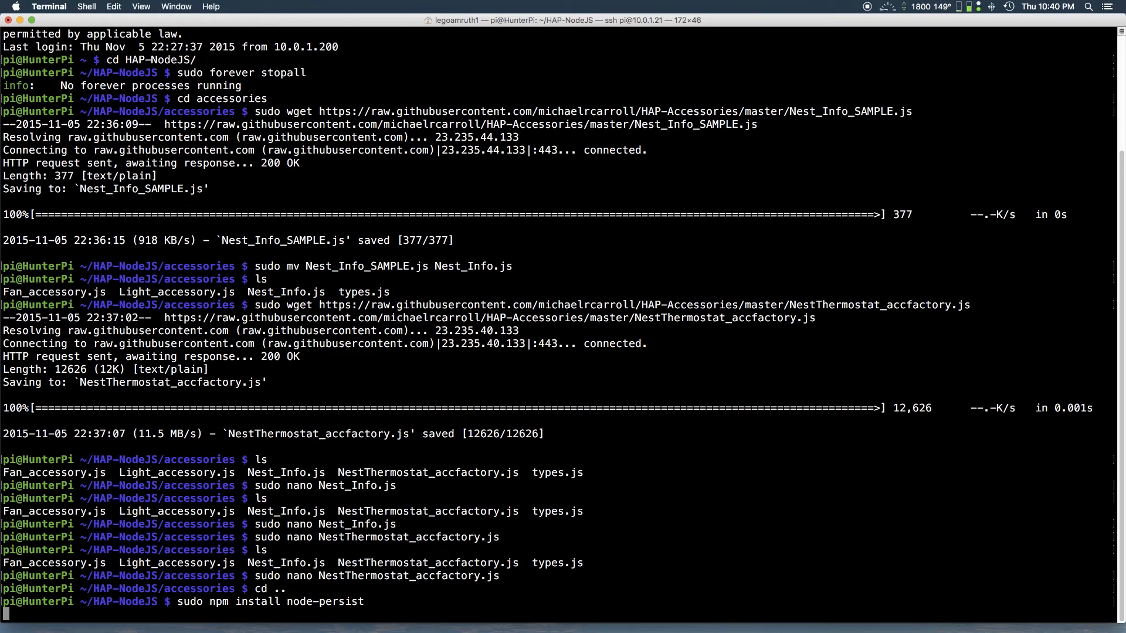
pyautogui.press('Return')
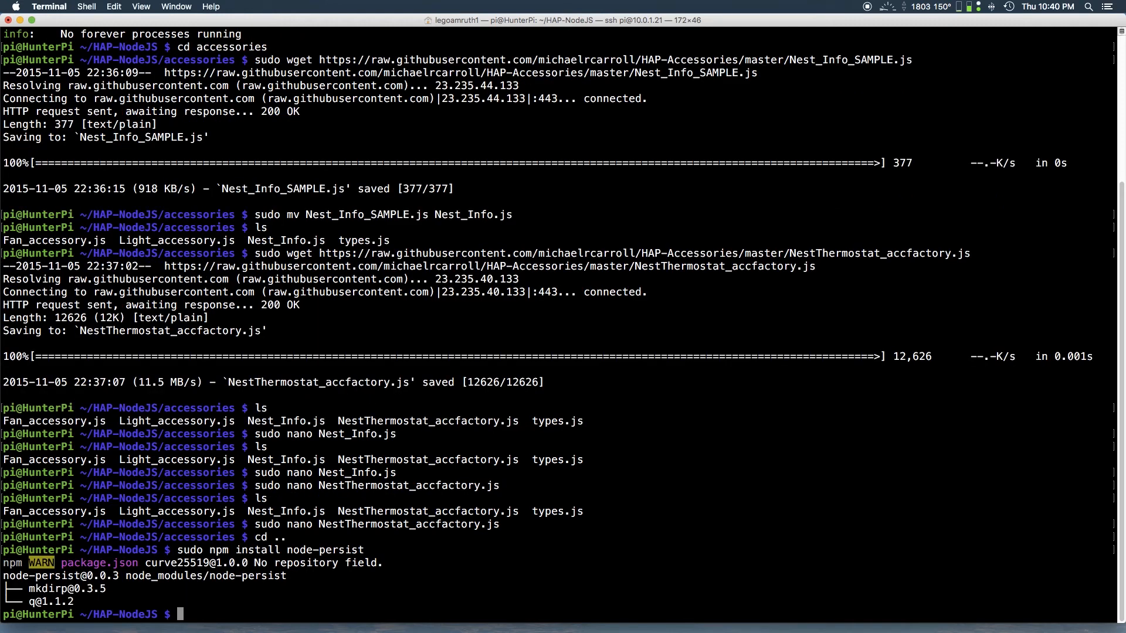
pyautogui.moveTo(98, 602)
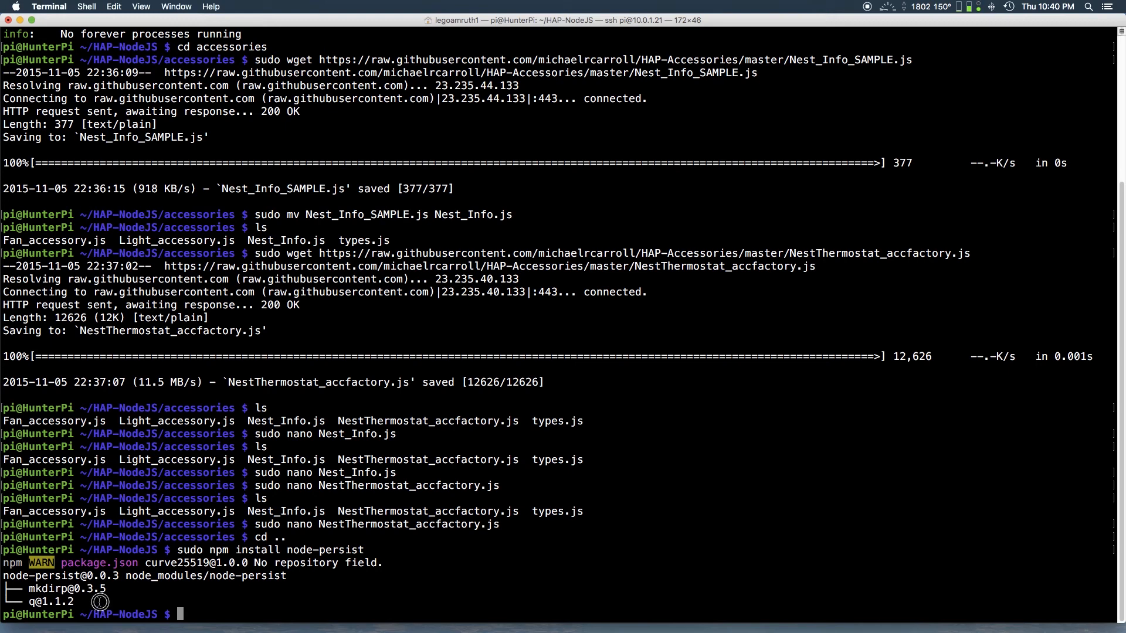
pyautogui.moveTo(472, 615)
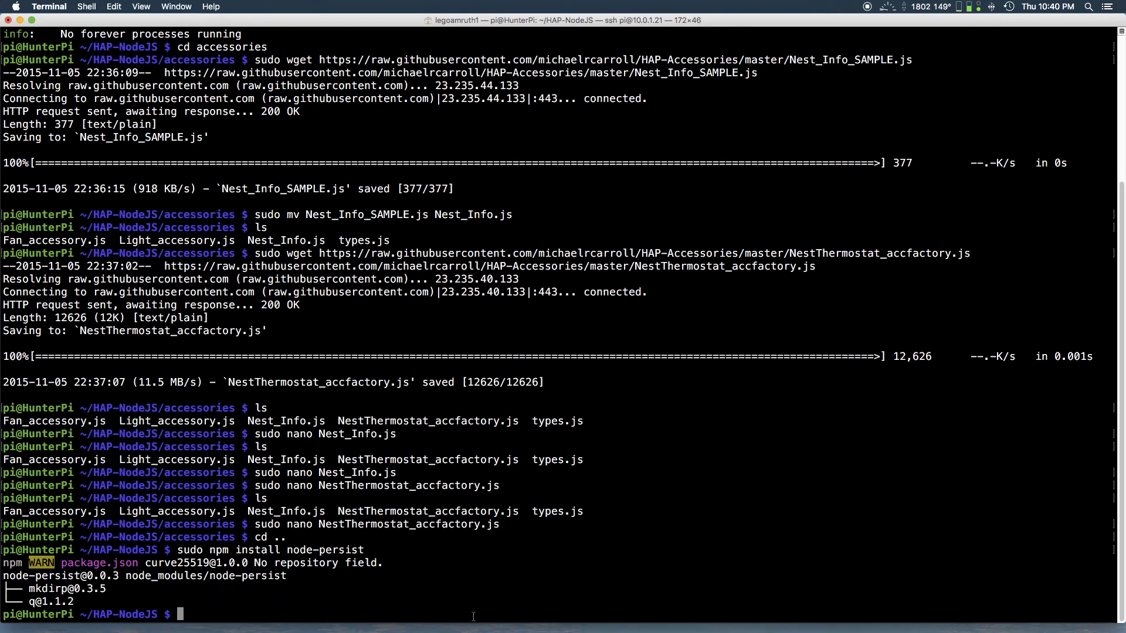
pyautogui.moveTo(556, 623)
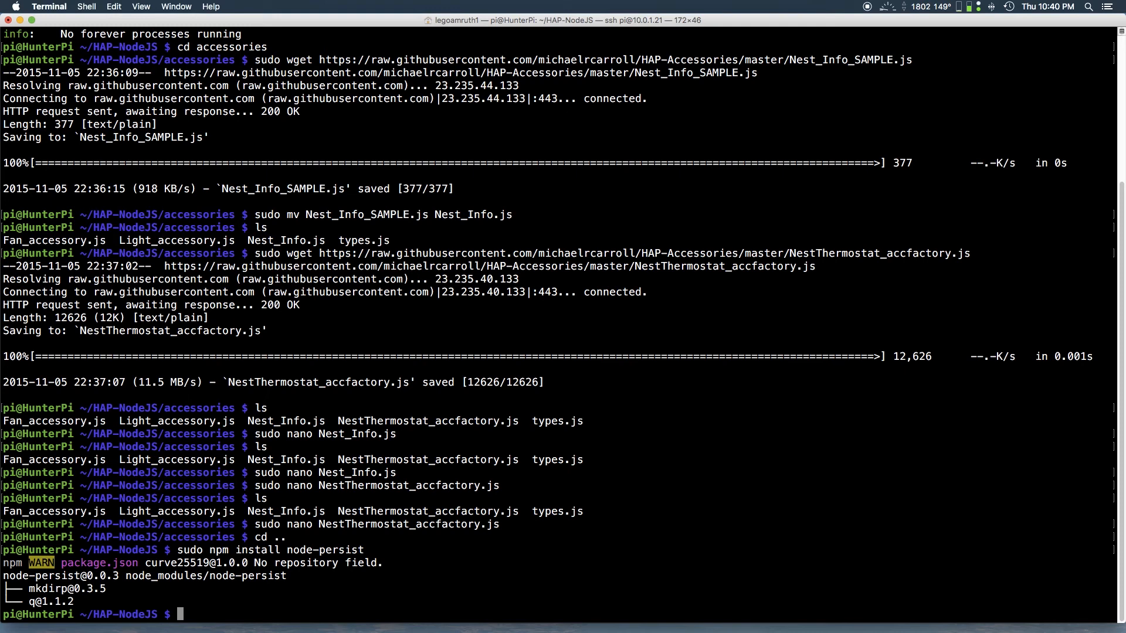
# - Type 'sudo forever start BridgedCore.js' at the prompt, correcting the mistyped Core.js, without running it
pyautogui.write('sudo')
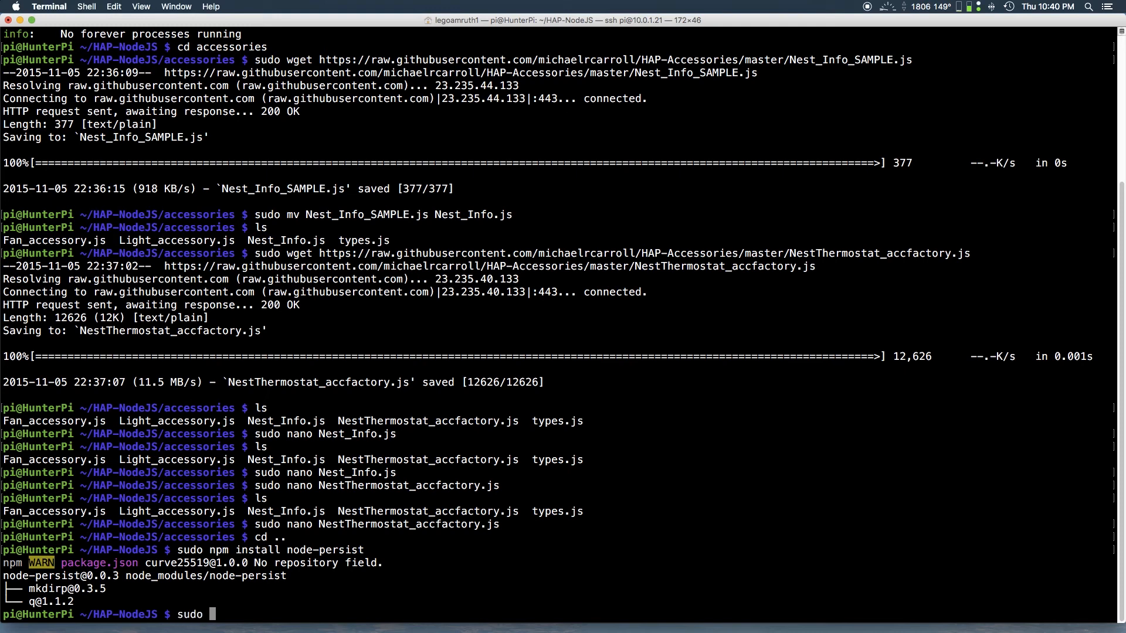
pyautogui.write('forever start Co')
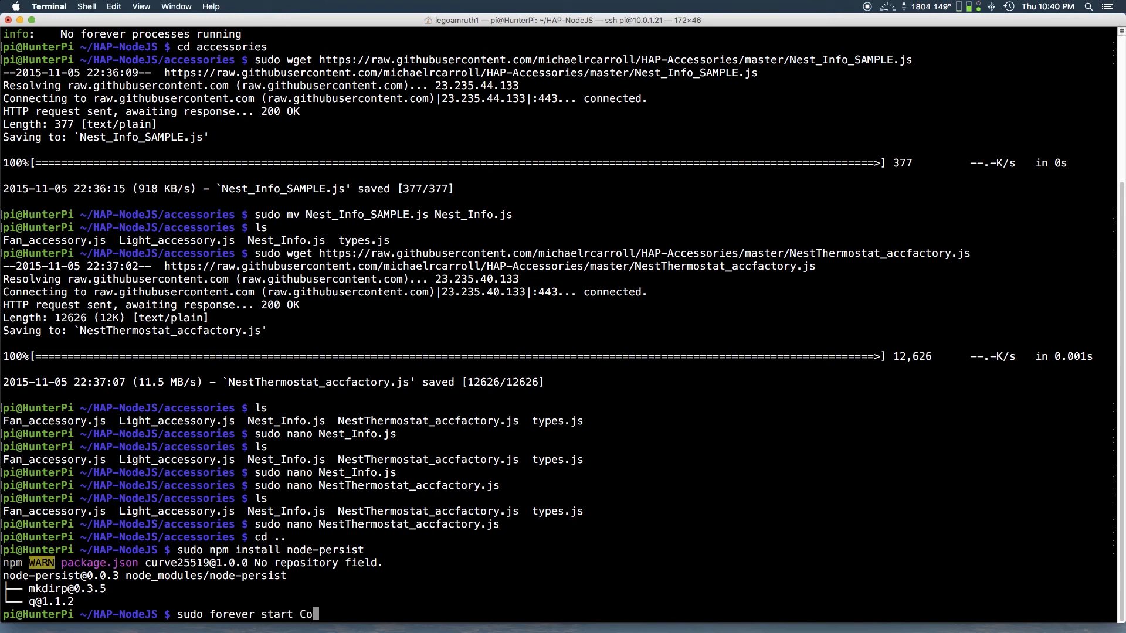
pyautogui.write('re.js')
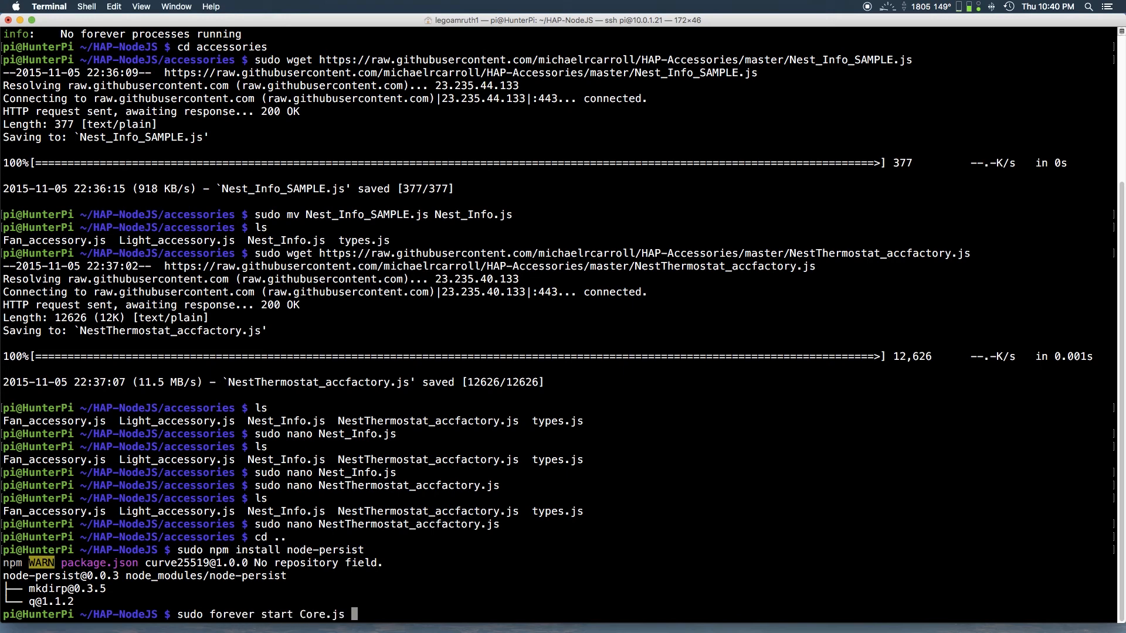
pyautogui.press('Backspace')
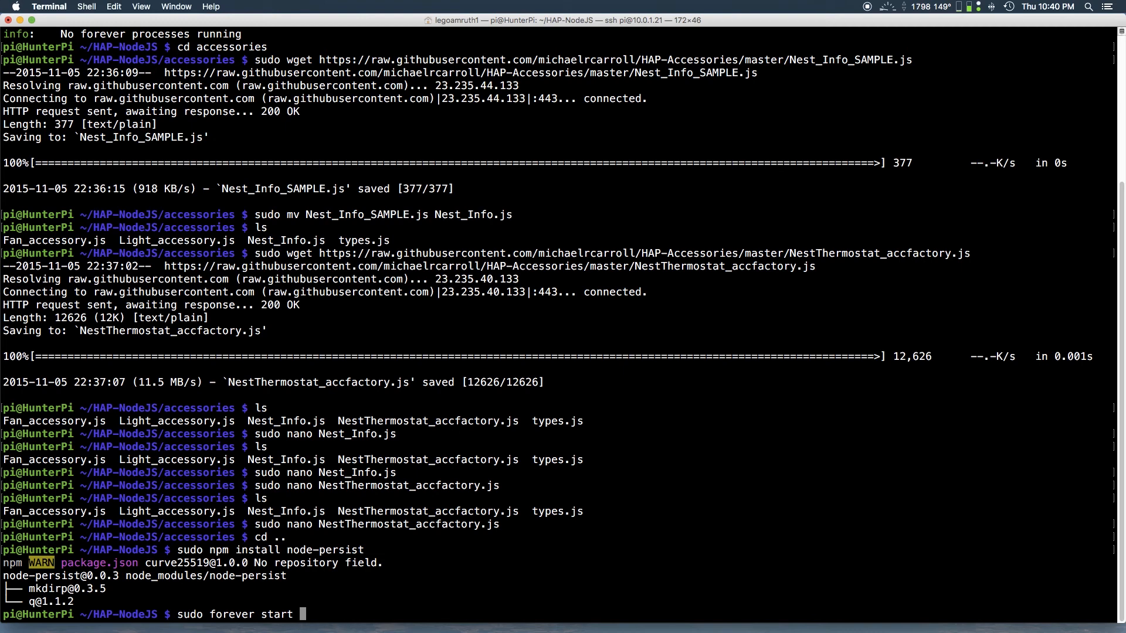
pyautogui.write('BridgedCore.js')
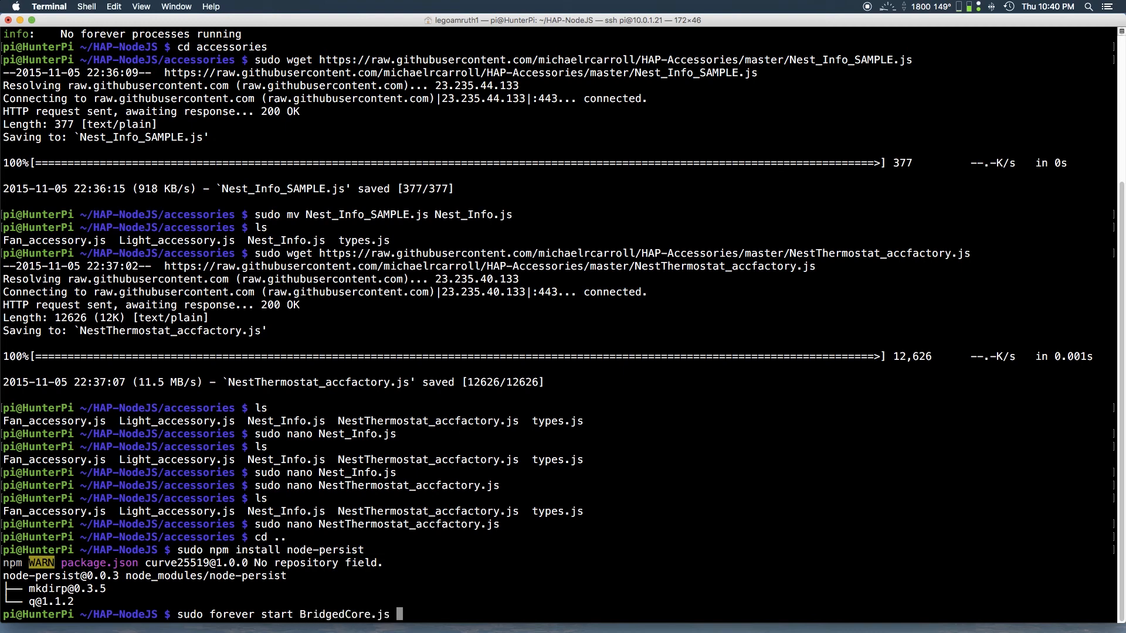